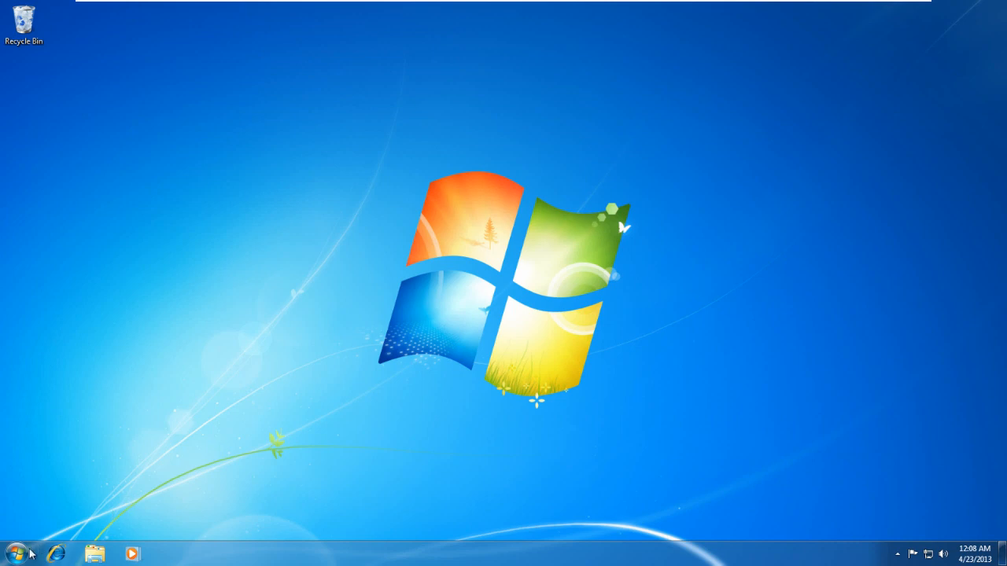
pyautogui.moveTo(67, 267)
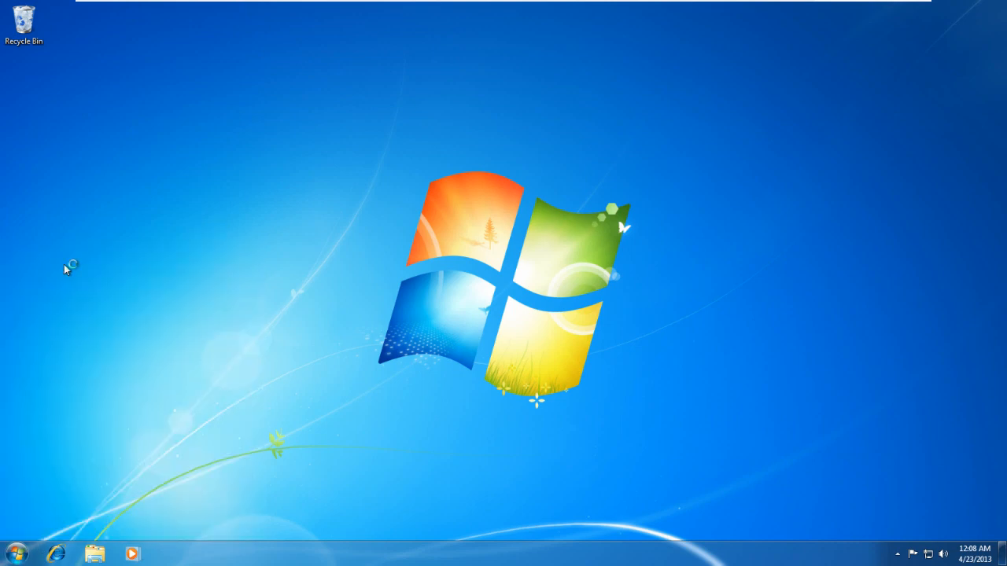
# - Launch Visual Studio Express 2012 from its shortcut and wait for the Start Page
pyautogui.click(172, 553)
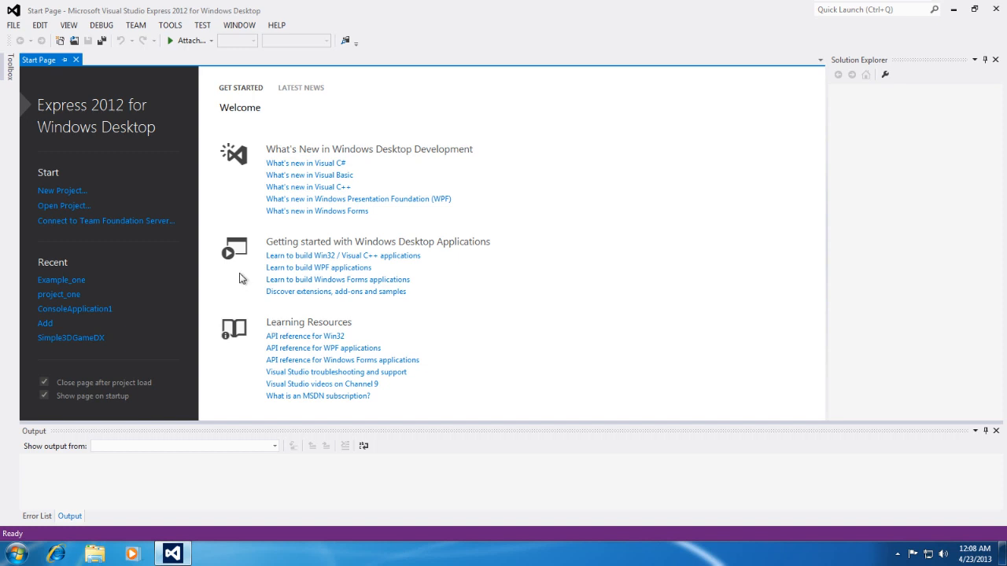
pyautogui.moveTo(225, 186)
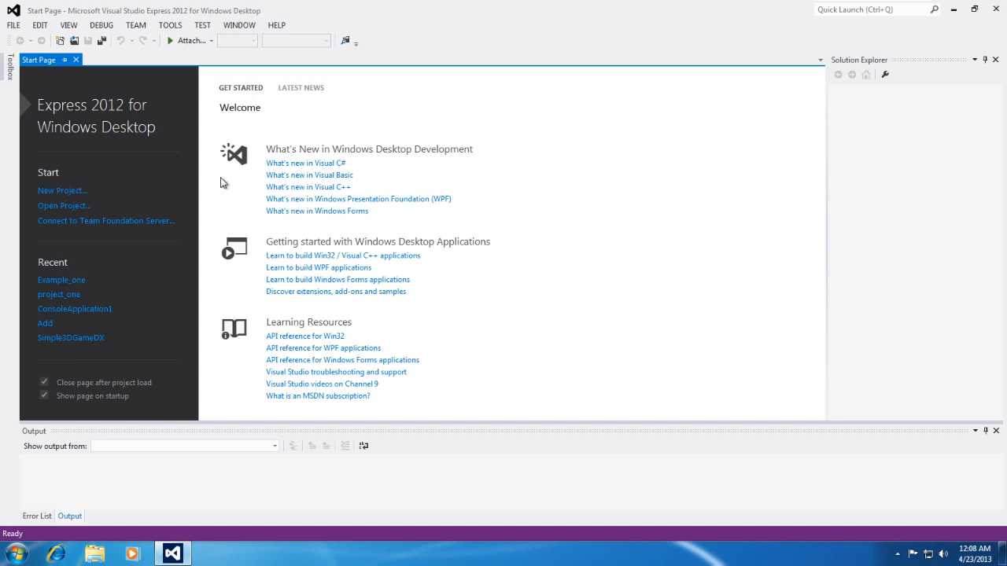
pyautogui.moveTo(220, 138)
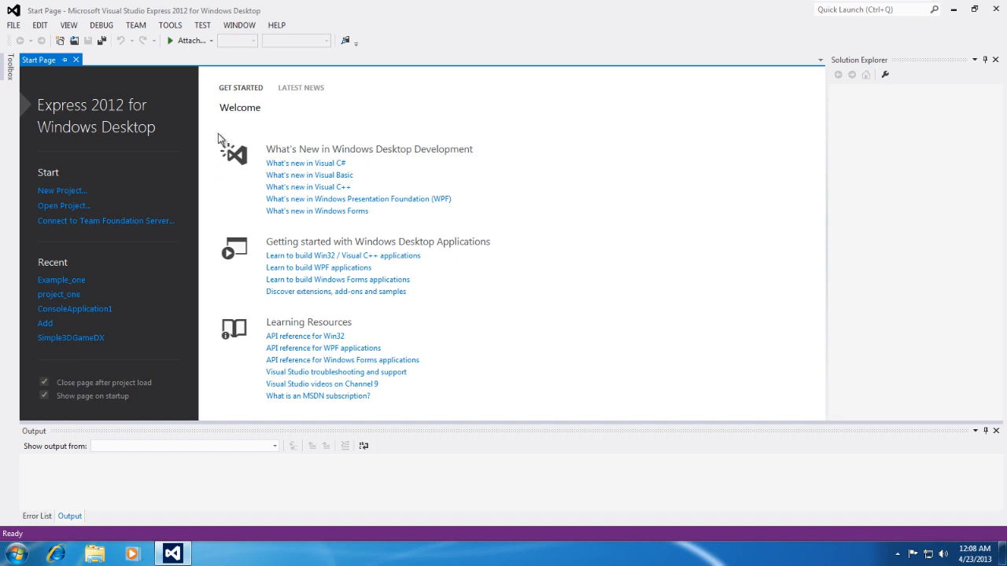
pyautogui.moveTo(183, 130)
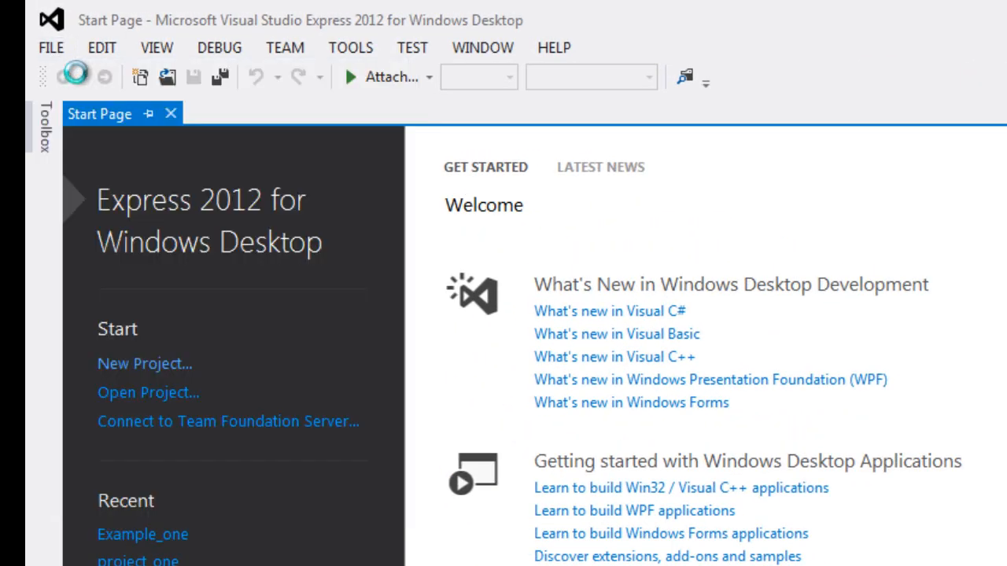
# - Start a Win32 Console Application project and name it My_First_Project
pyautogui.click(144, 364)
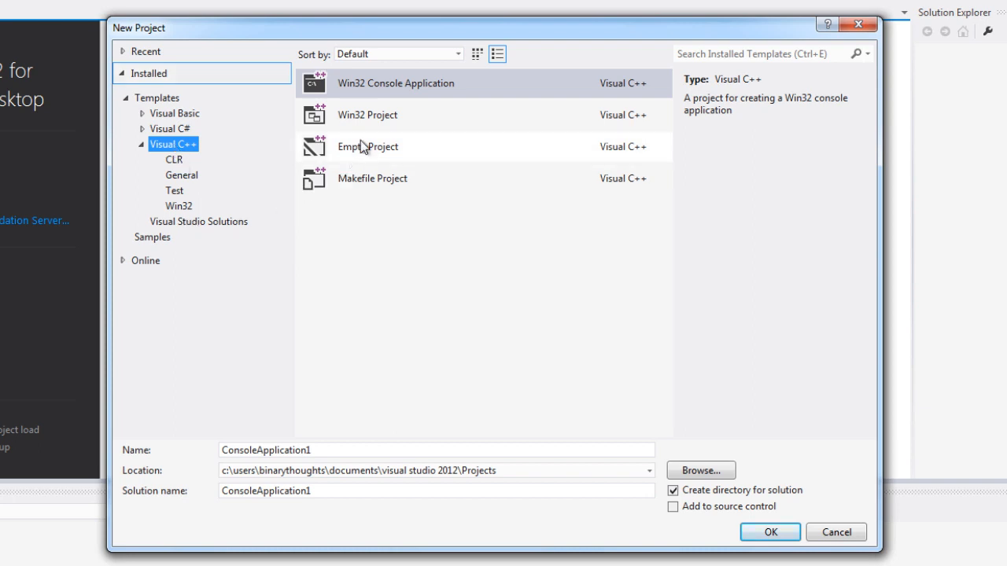
pyautogui.click(396, 82)
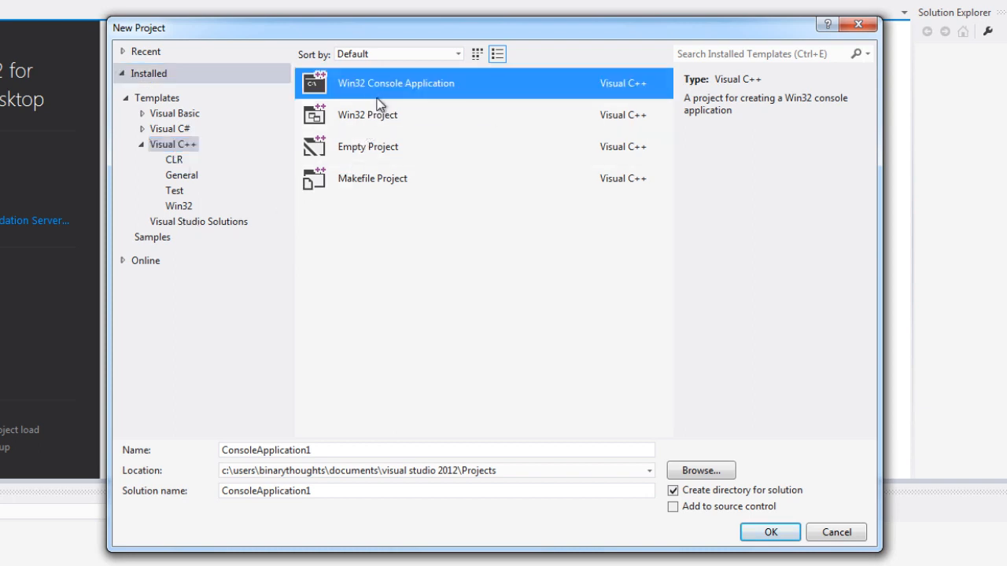
pyautogui.moveTo(381, 340)
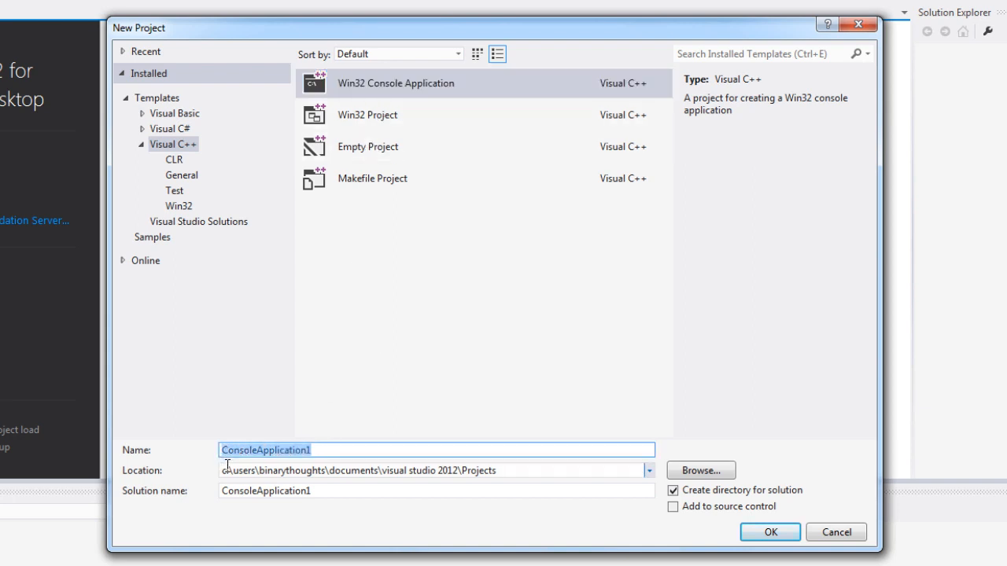
pyautogui.write('My_First_Proj')
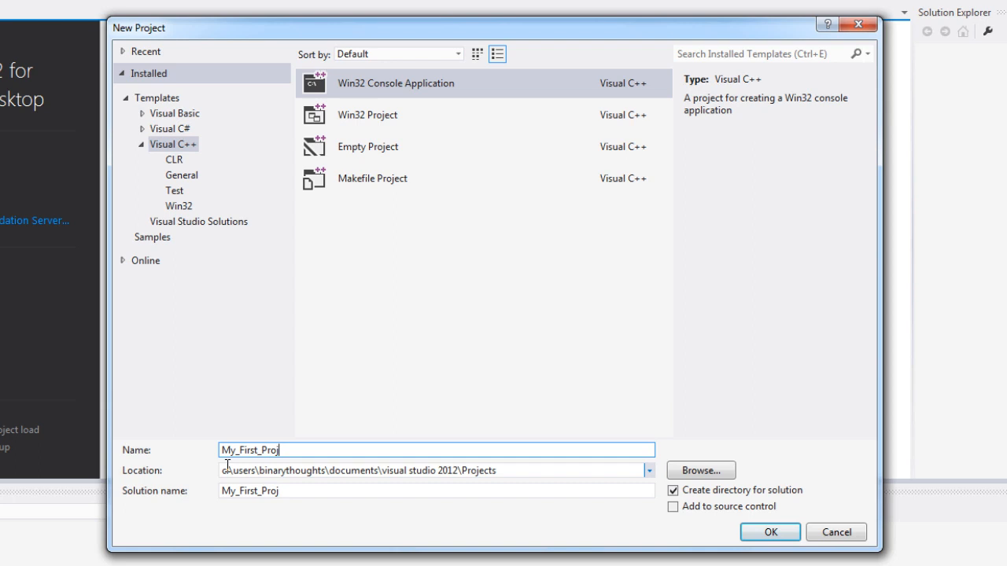
pyautogui.write('ect')
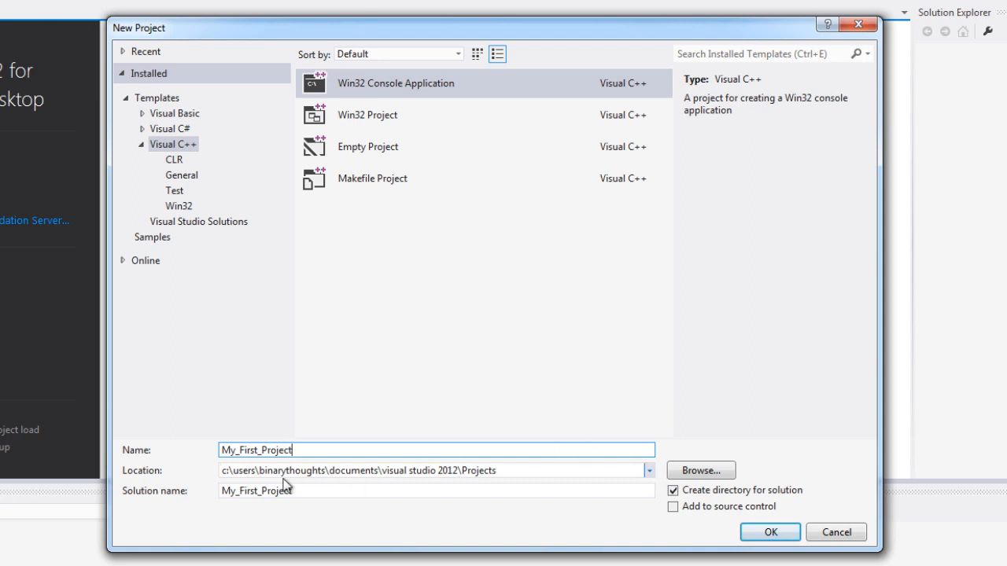
pyautogui.moveTo(522, 486)
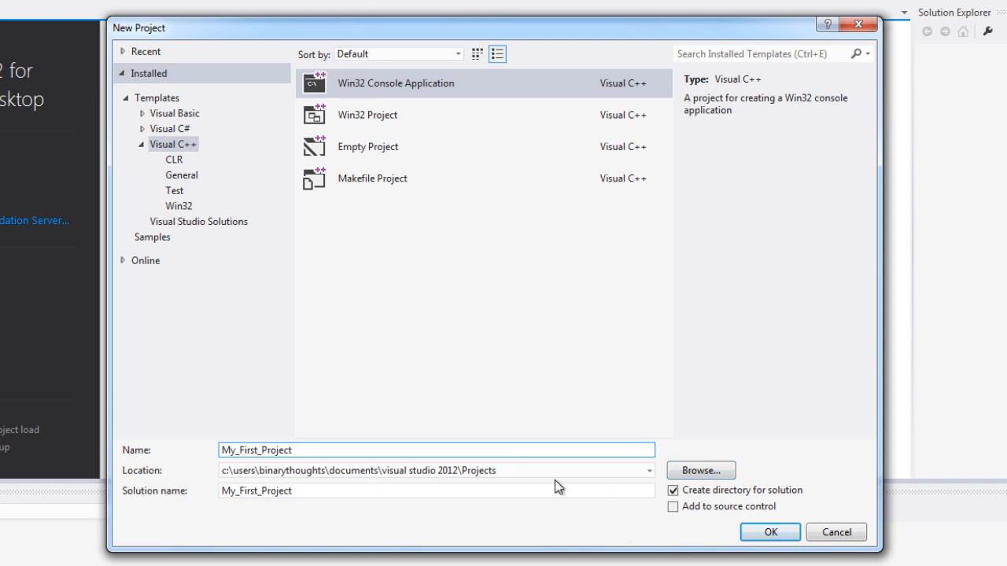
pyautogui.moveTo(727, 530)
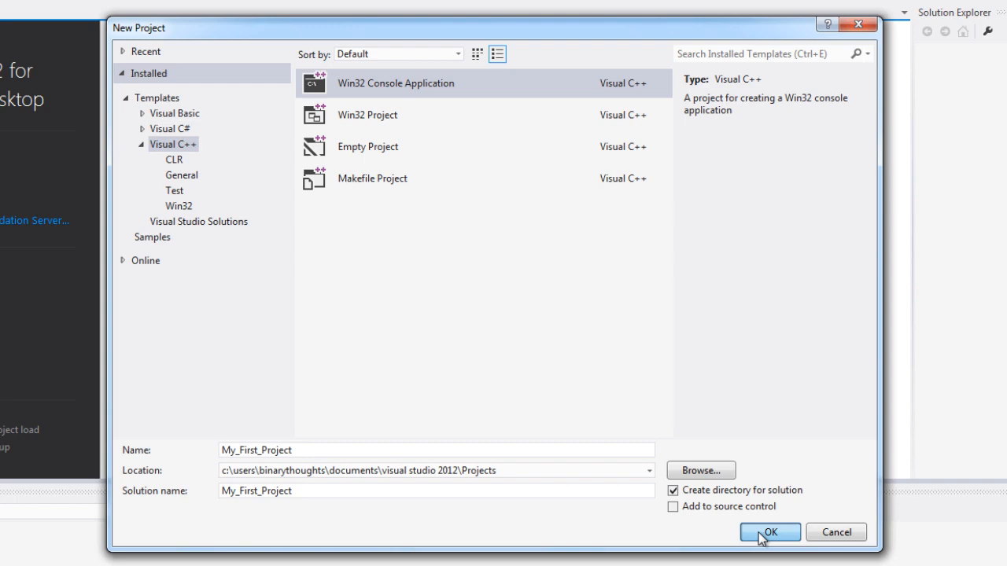
# - Finish the wizard with Empty project checked and SDL checks unchecked
pyautogui.click(769, 533)
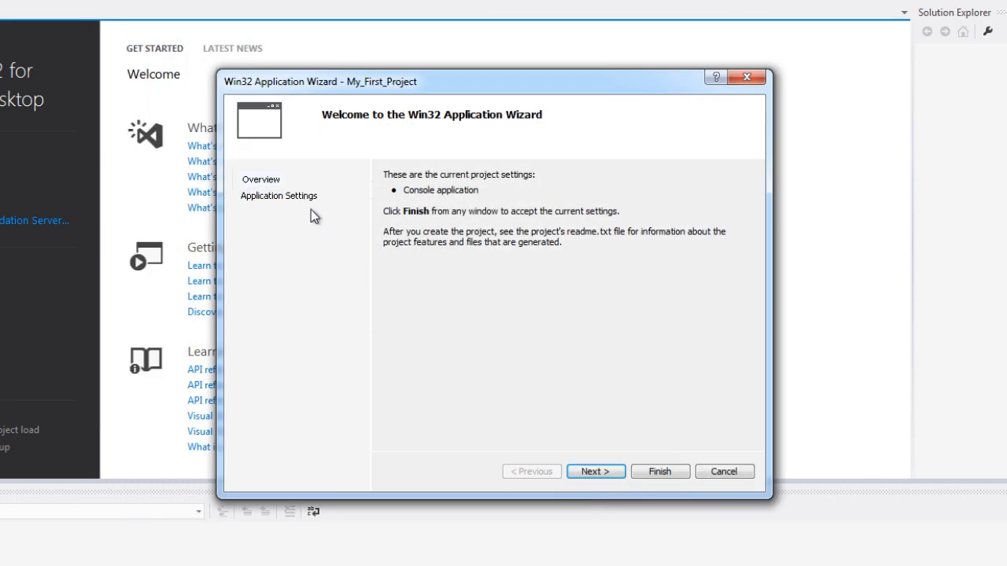
pyautogui.moveTo(489, 355)
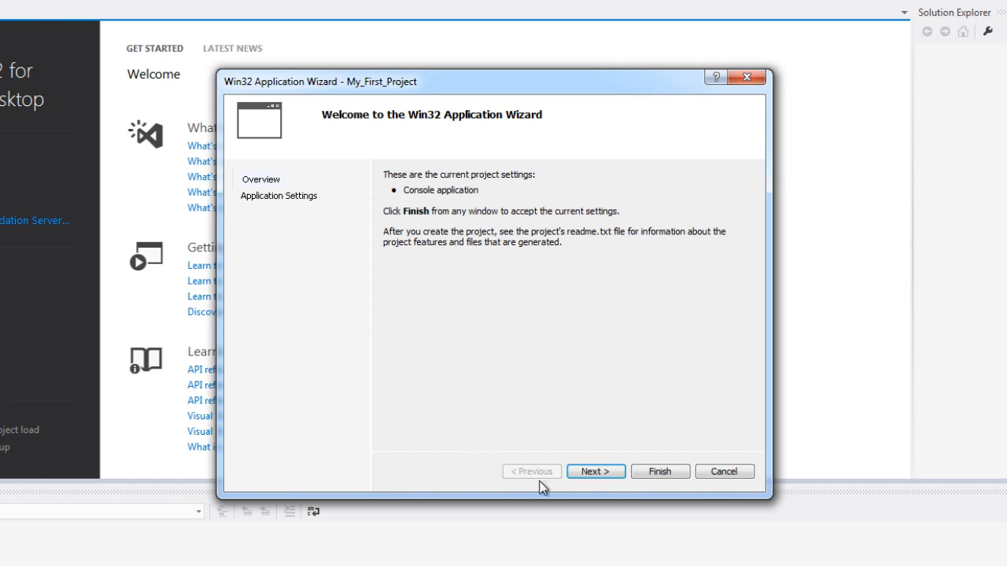
pyautogui.click(595, 472)
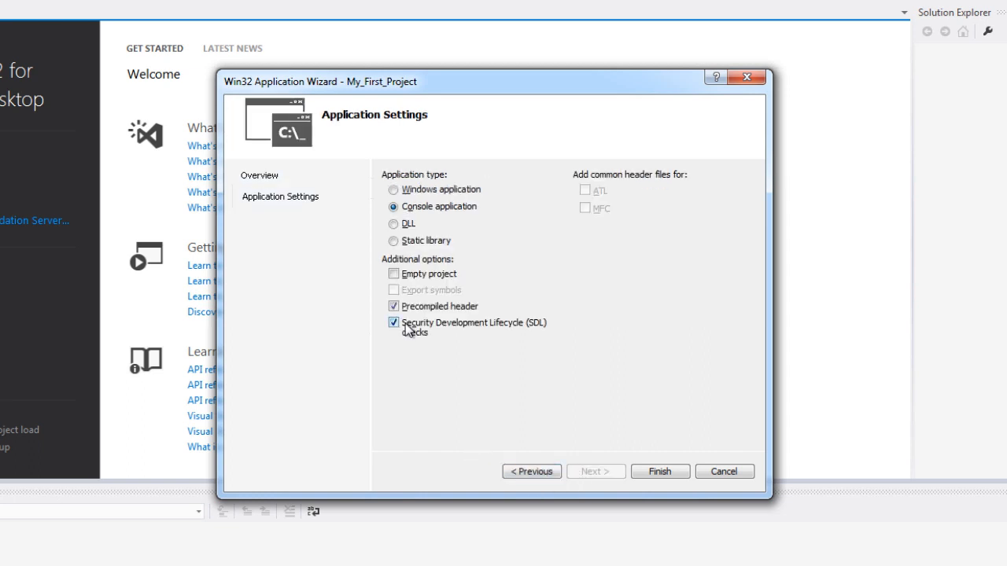
pyautogui.click(393, 274)
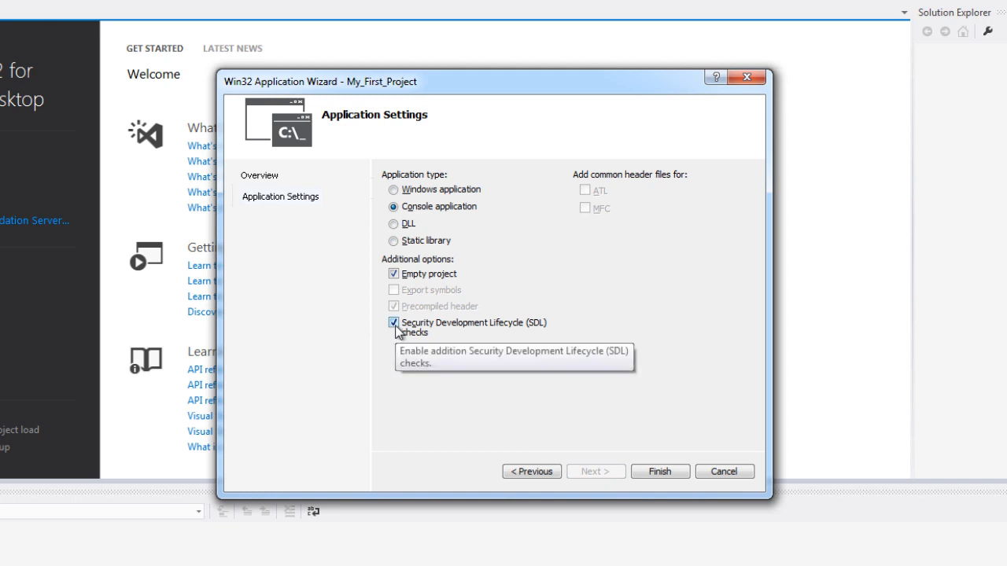
pyautogui.click(393, 323)
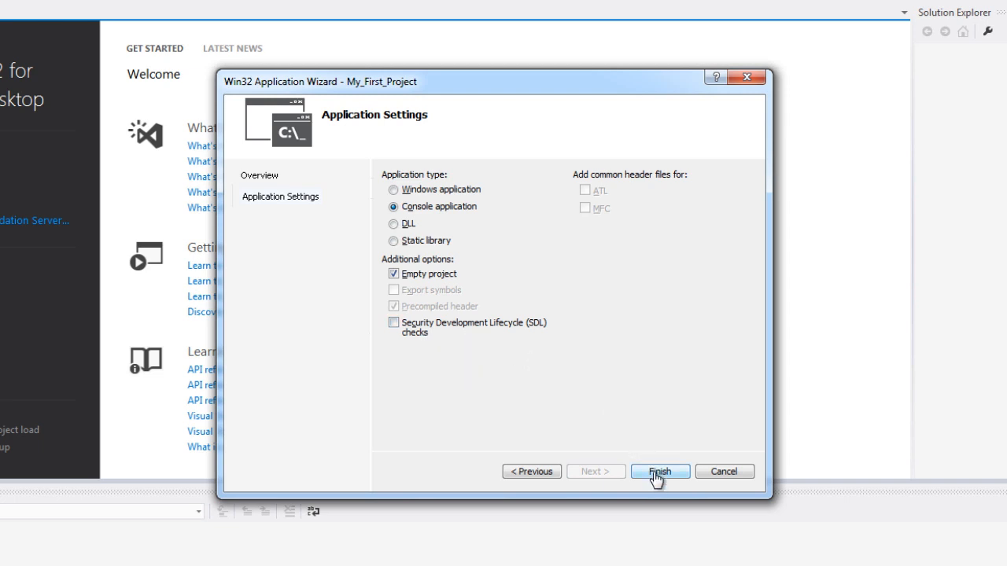
pyautogui.click(659, 471)
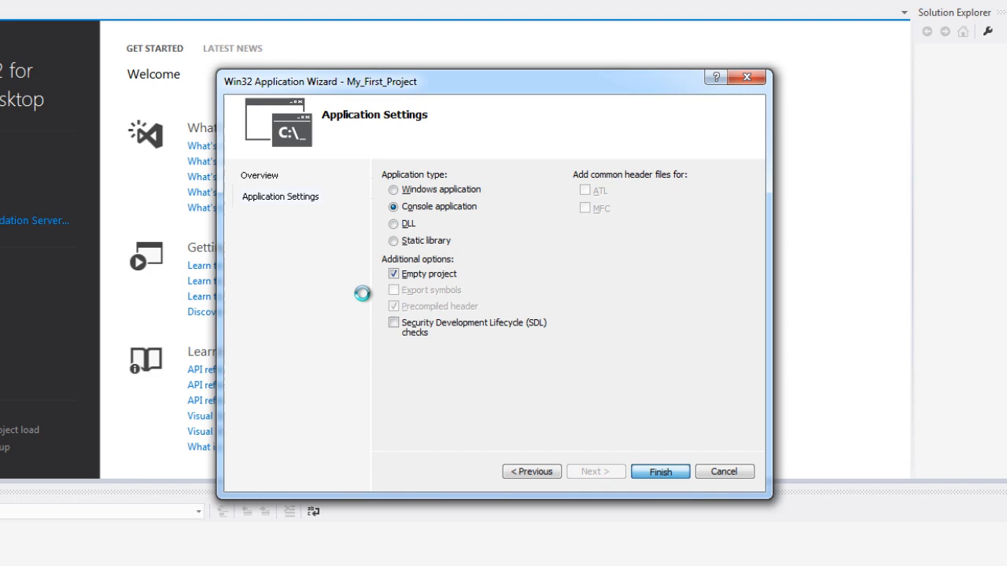
pyautogui.click(660, 471)
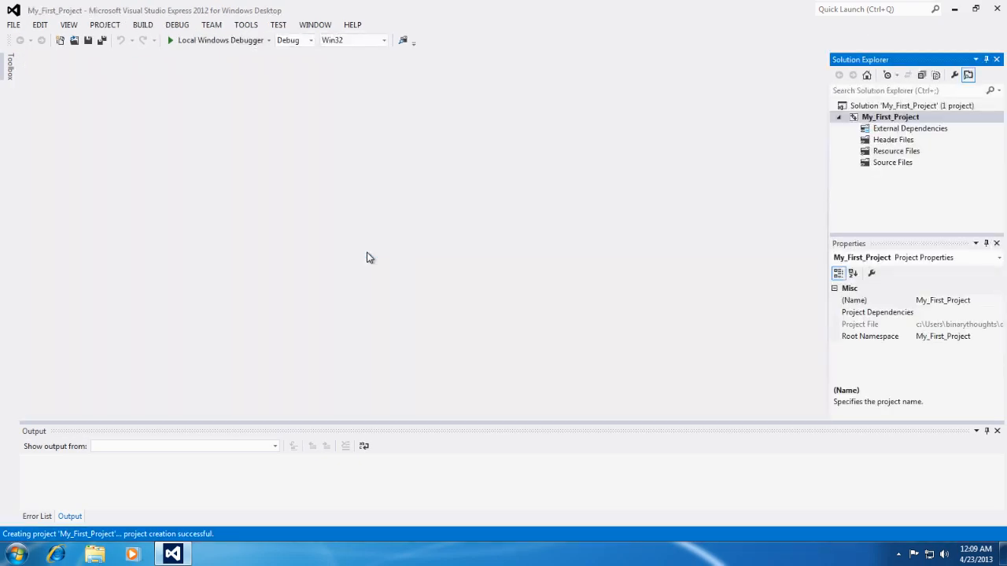
pyautogui.moveTo(358, 254)
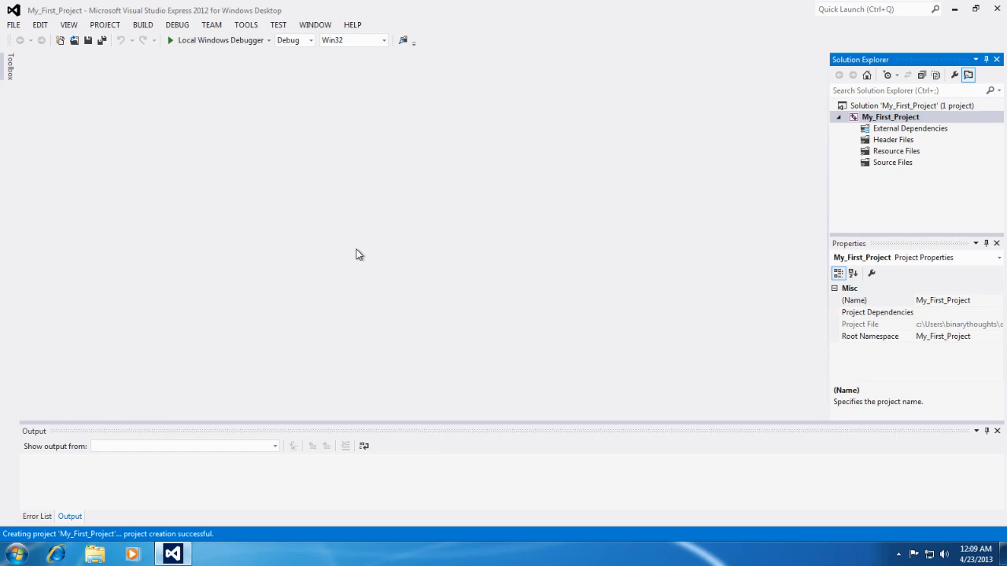
pyautogui.moveTo(432, 260)
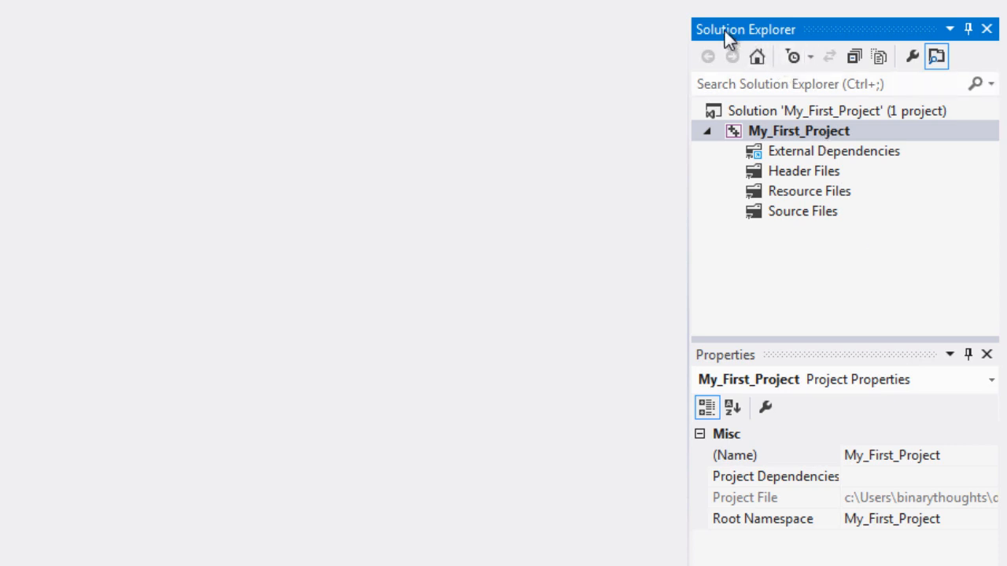
pyautogui.moveTo(798, 236)
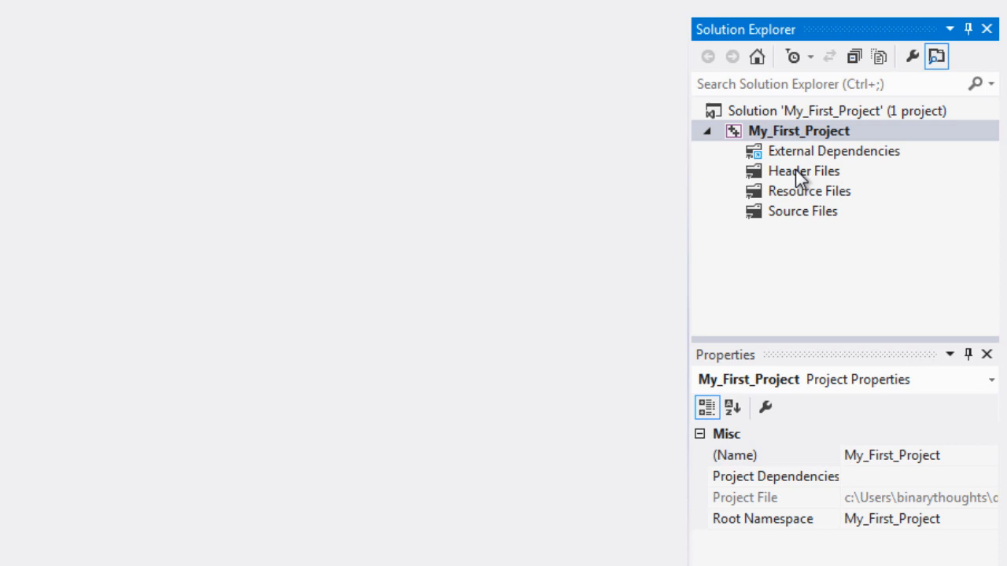
pyautogui.moveTo(775, 195)
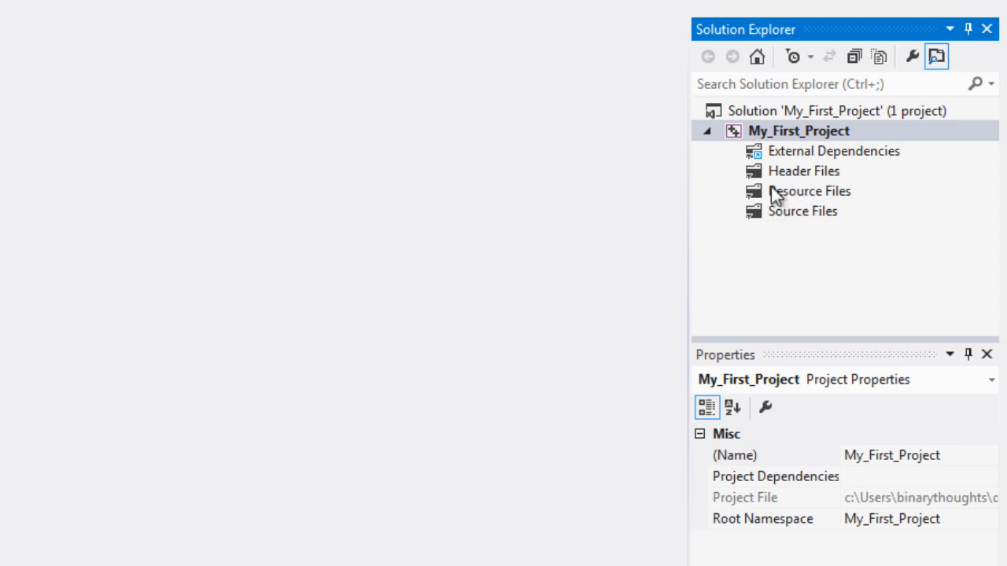
pyautogui.moveTo(750, 225)
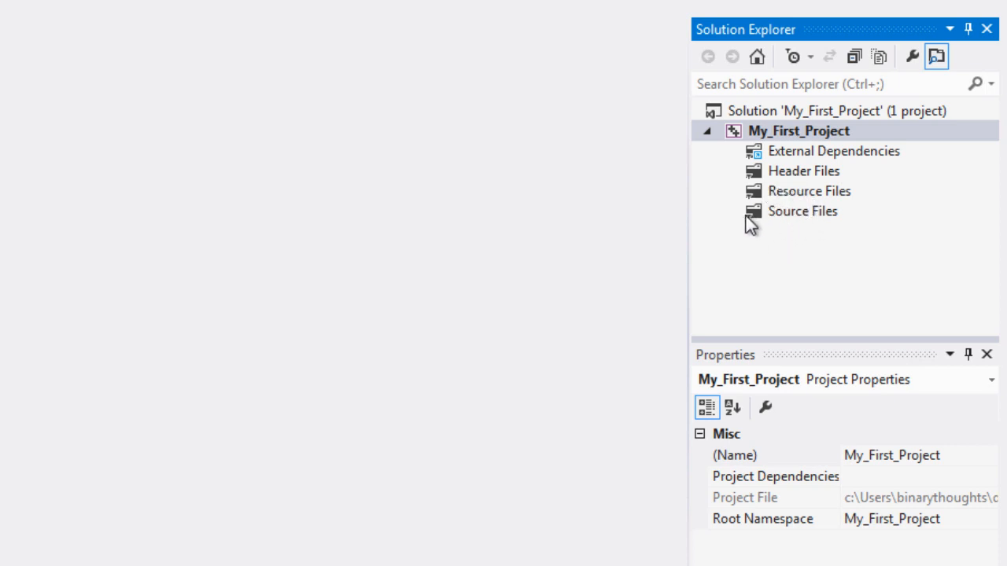
pyautogui.moveTo(775, 196)
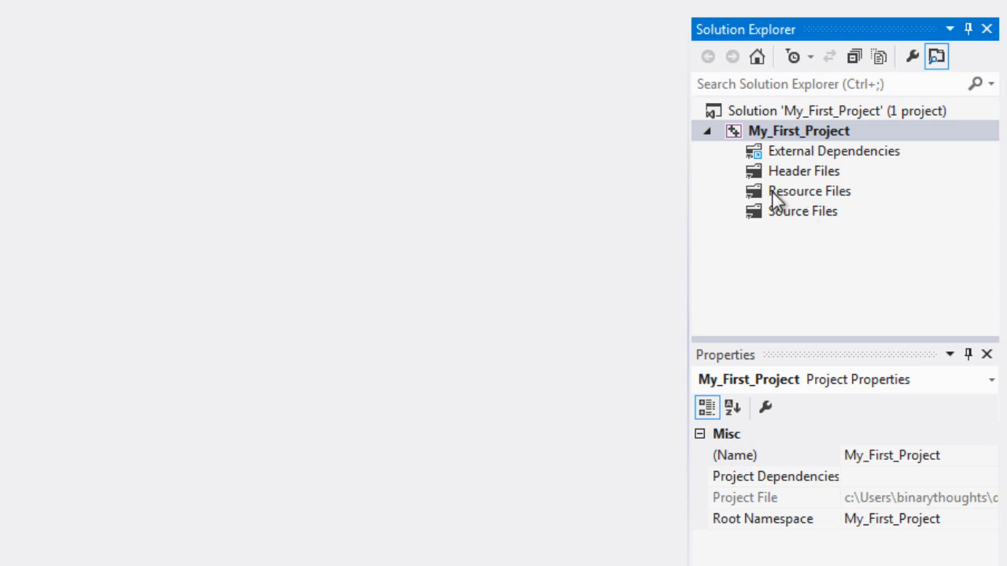
pyautogui.moveTo(787, 222)
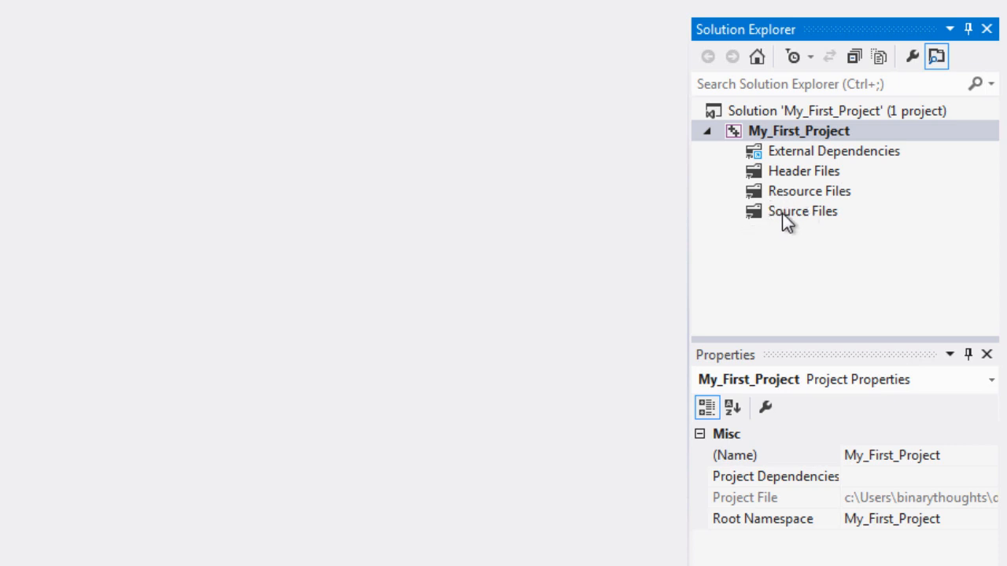
pyautogui.moveTo(804, 223)
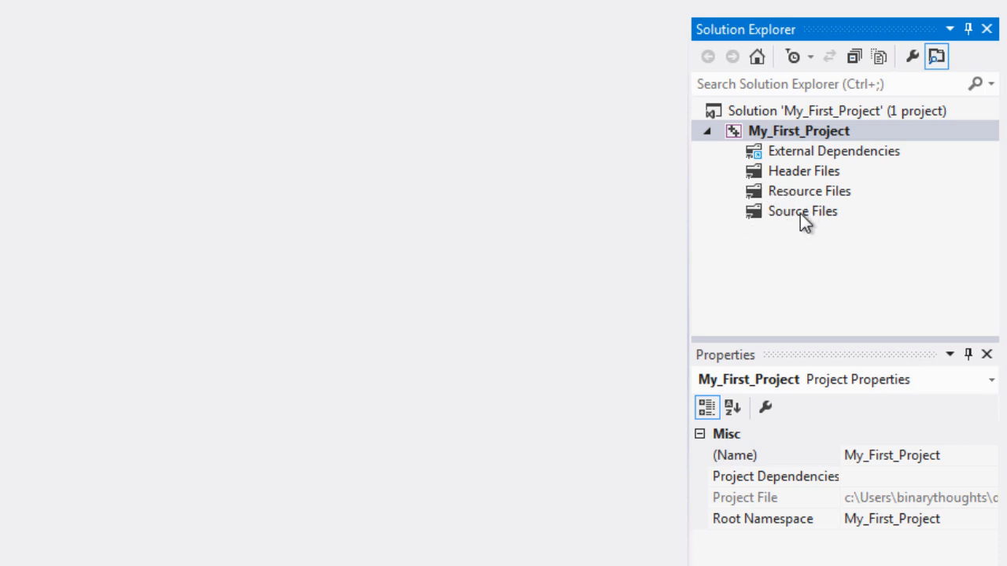
pyautogui.moveTo(795, 222)
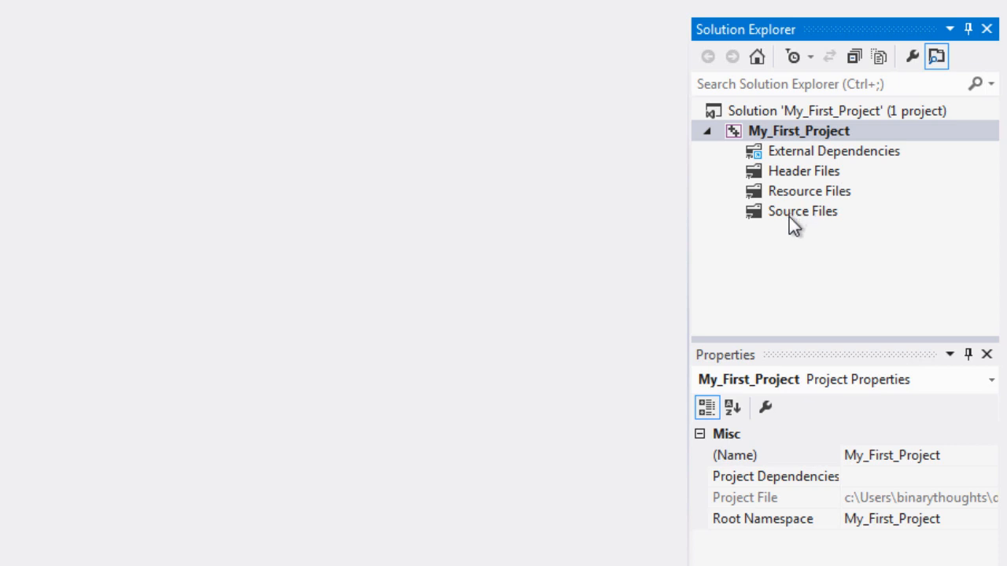
pyautogui.moveTo(773, 220)
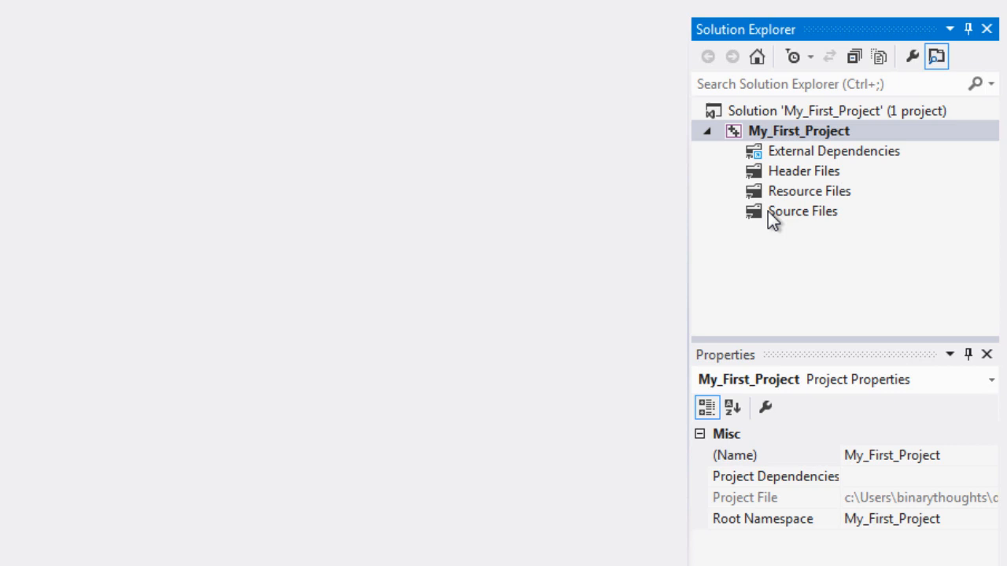
pyautogui.moveTo(739, 222)
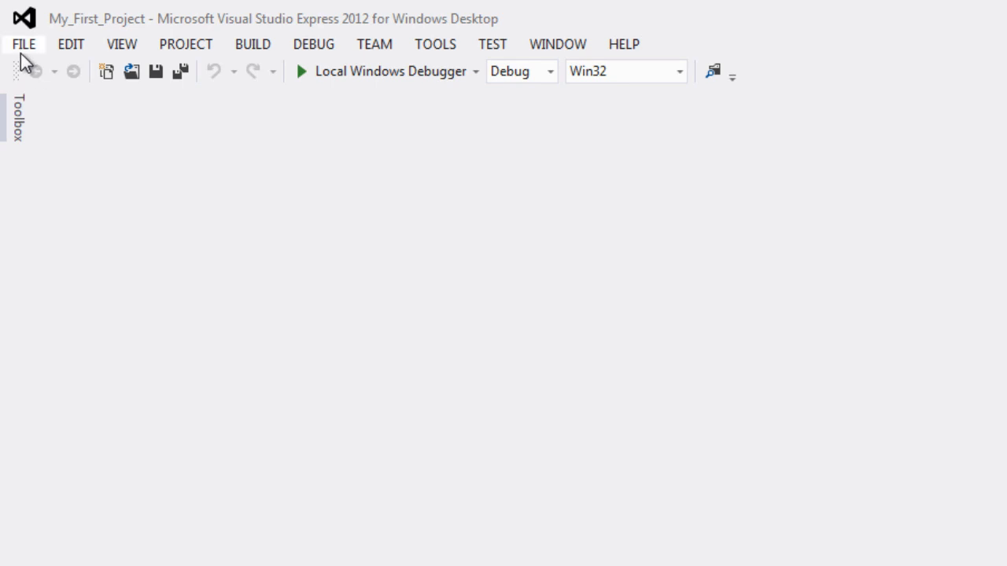
pyautogui.click(24, 44)
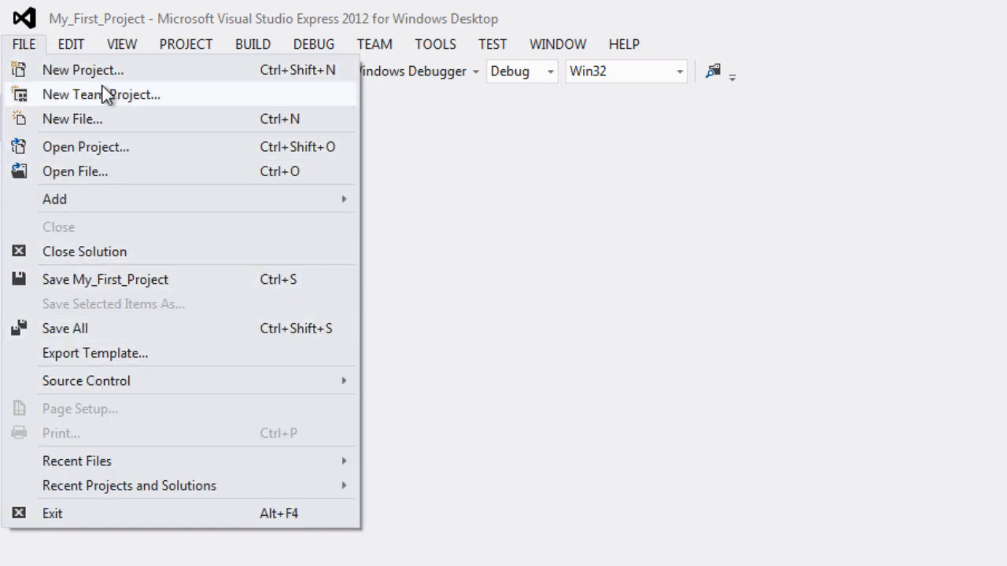
pyautogui.moveTo(118, 328)
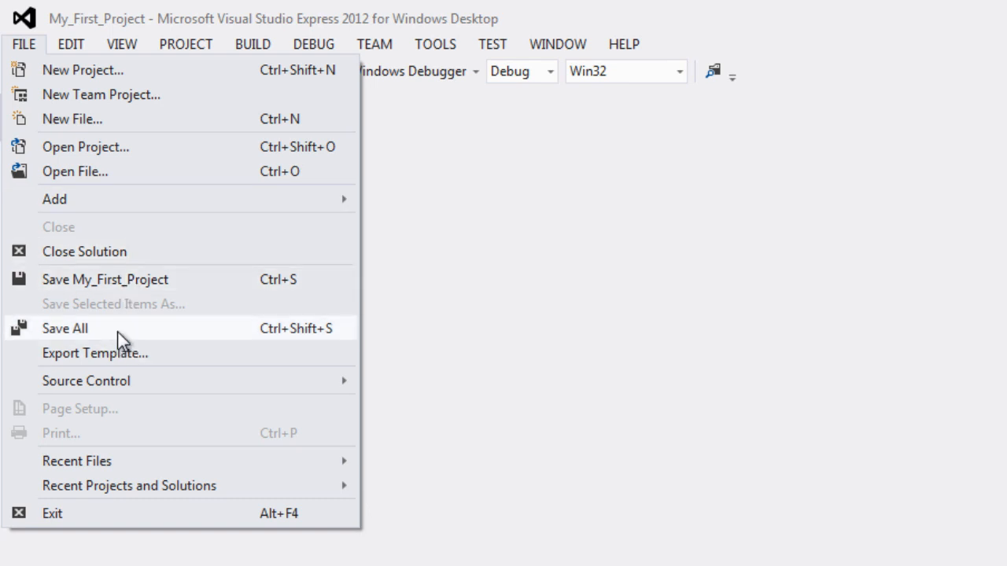
pyautogui.moveTo(90, 153)
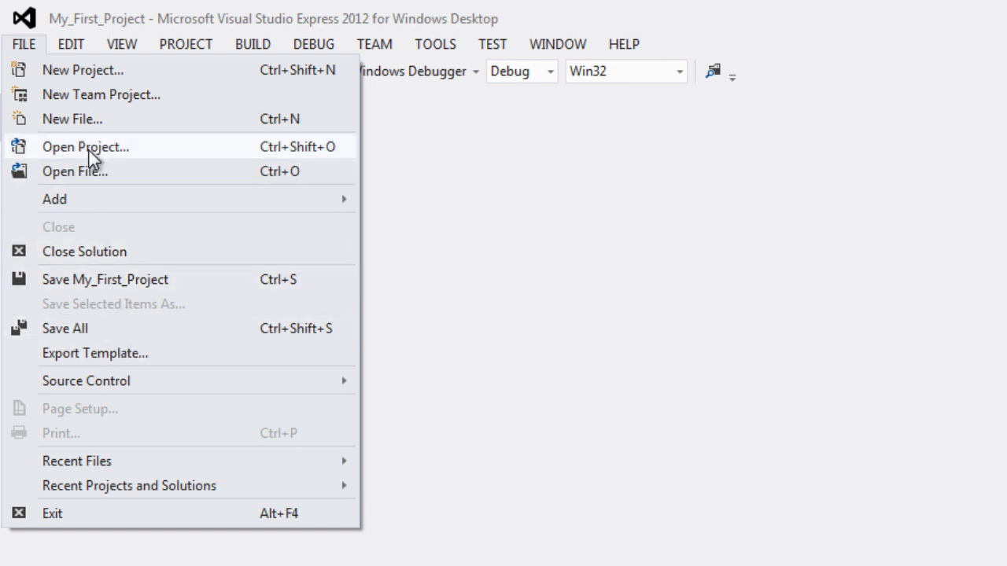
pyautogui.moveTo(101, 95)
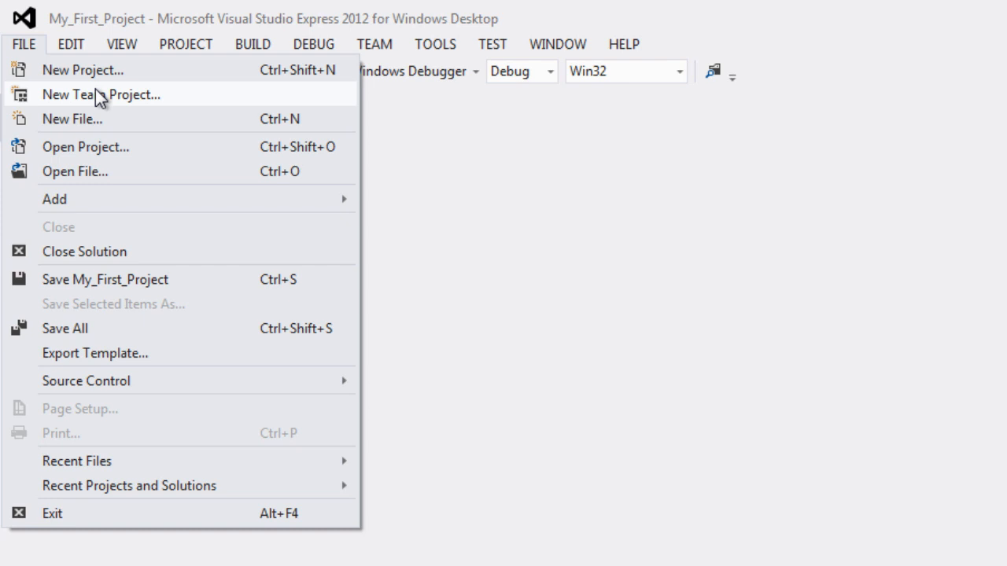
pyautogui.click(70, 43)
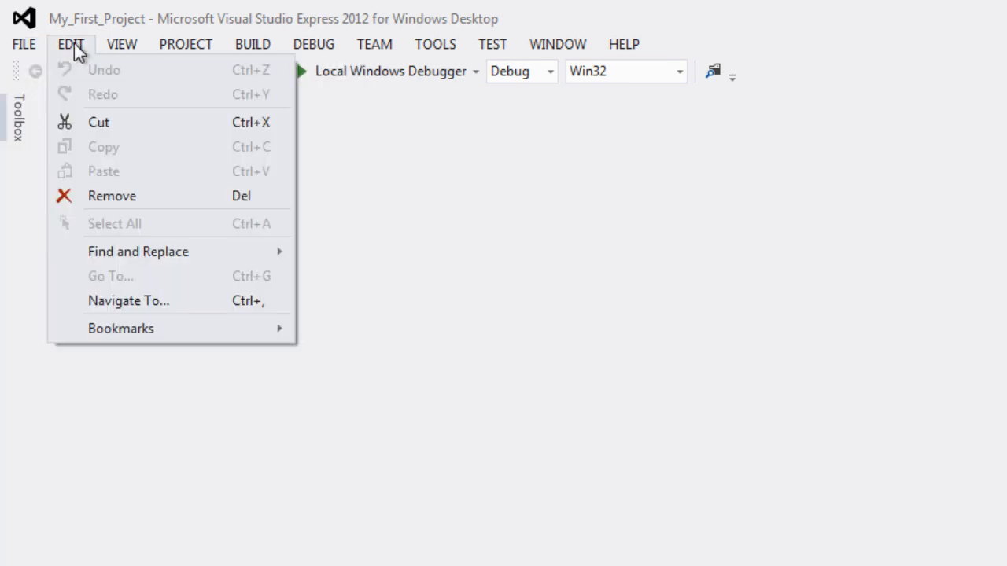
pyautogui.moveTo(126, 186)
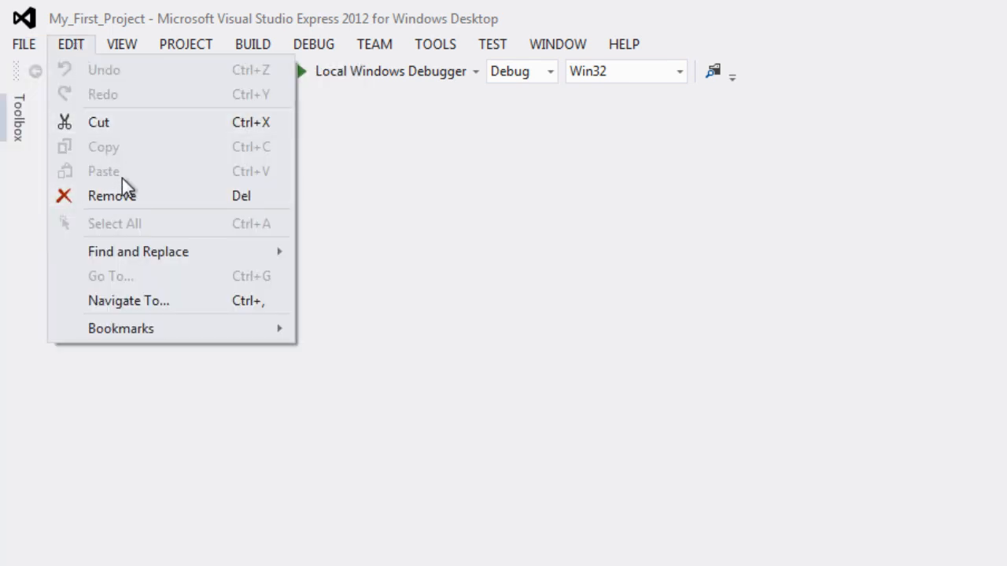
pyautogui.moveTo(134, 71)
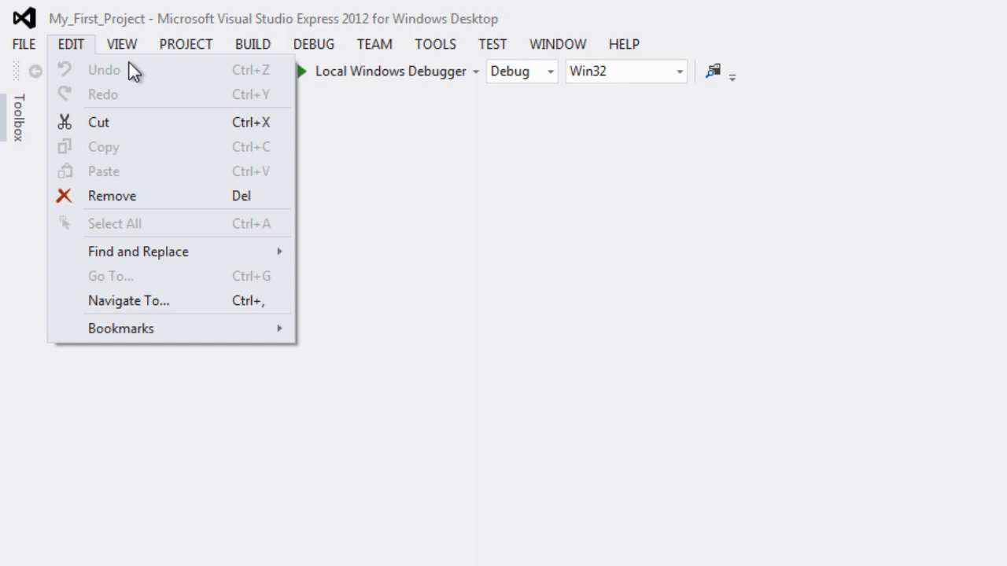
pyautogui.click(121, 43)
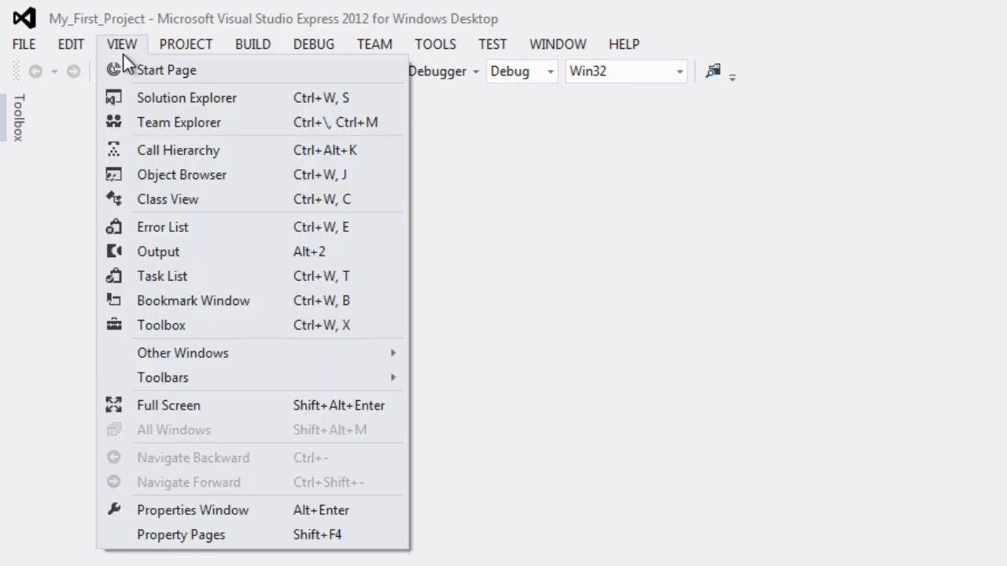
pyautogui.click(186, 98)
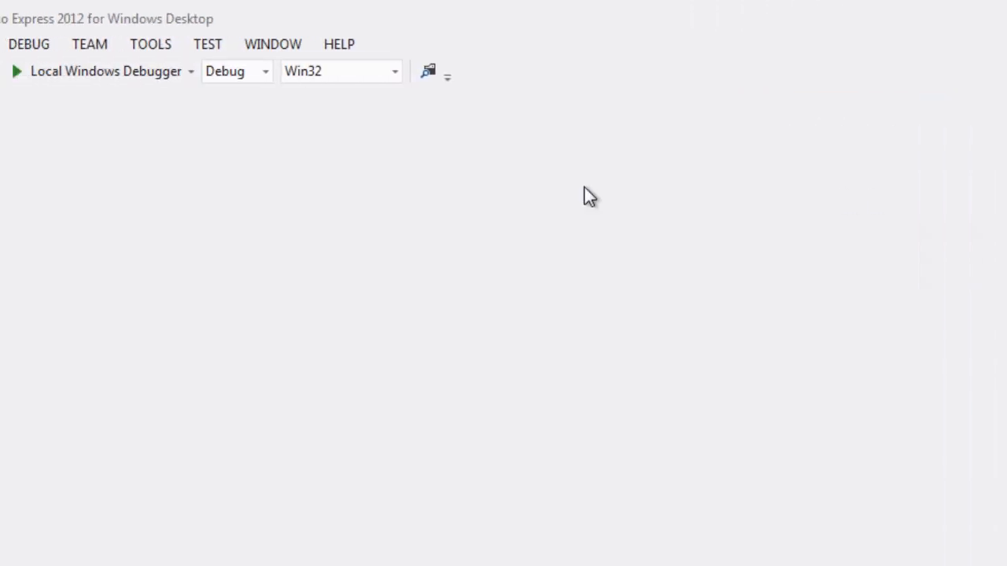
pyautogui.click(122, 44)
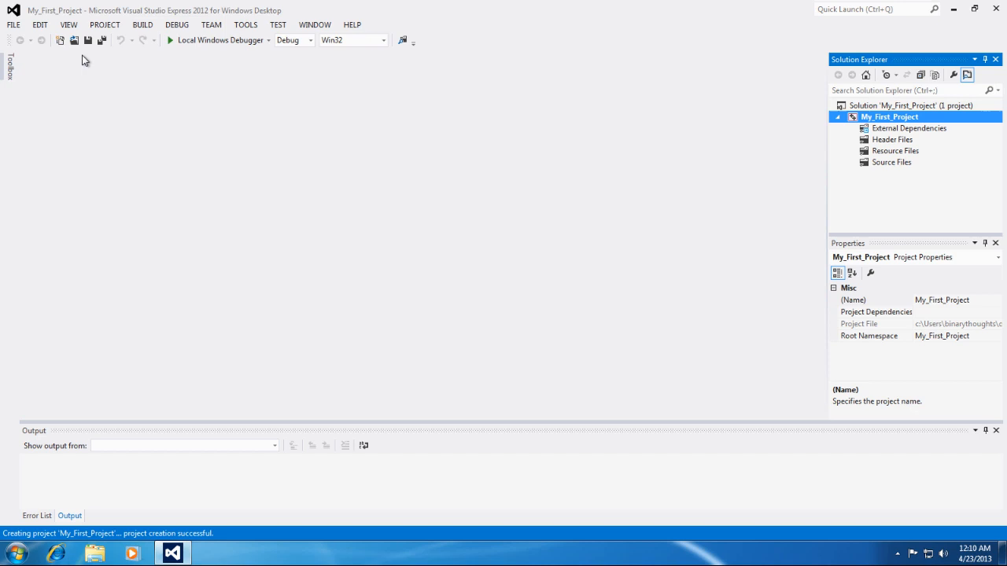
pyautogui.moveTo(113, 60)
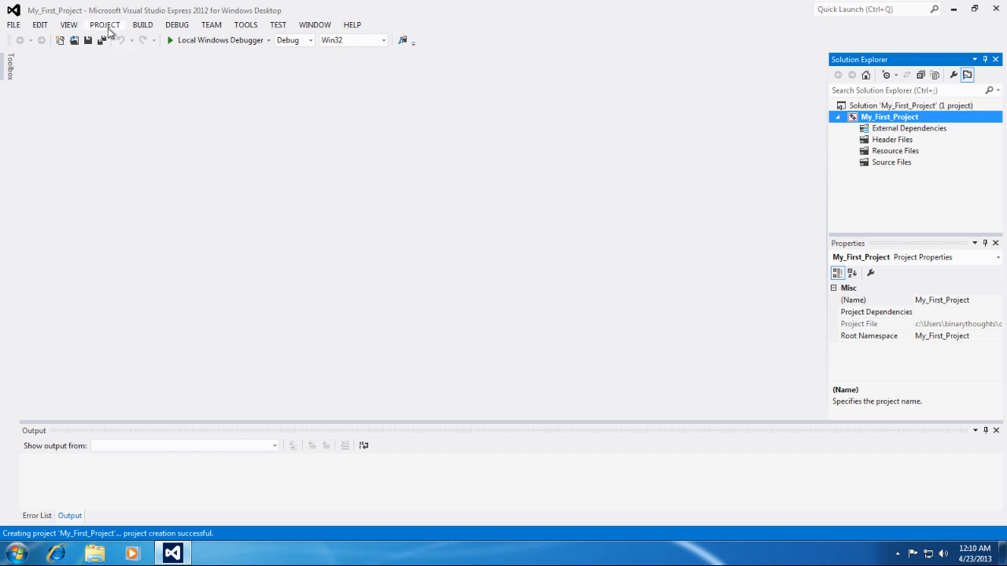
pyautogui.click(104, 25)
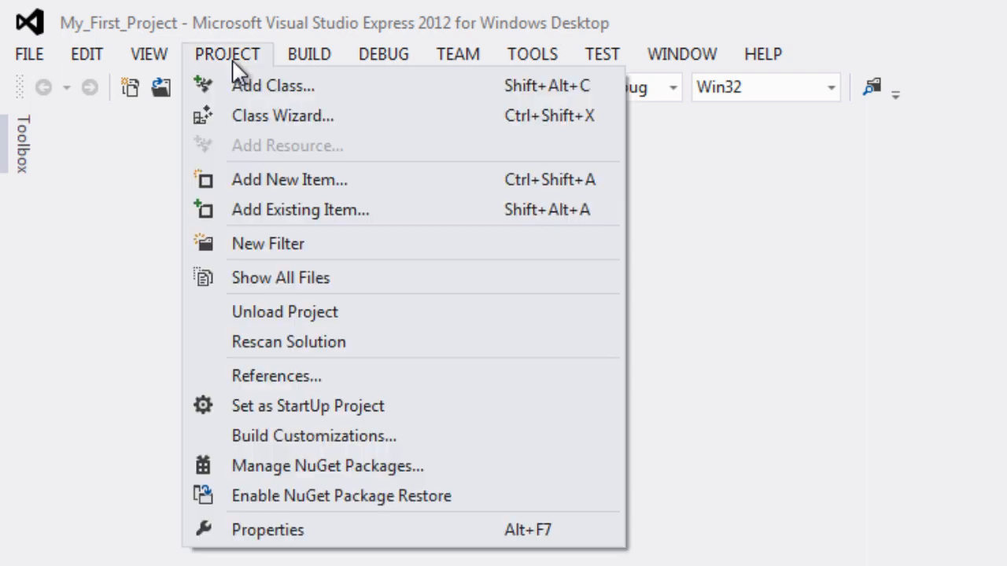
pyautogui.moveTo(252, 115)
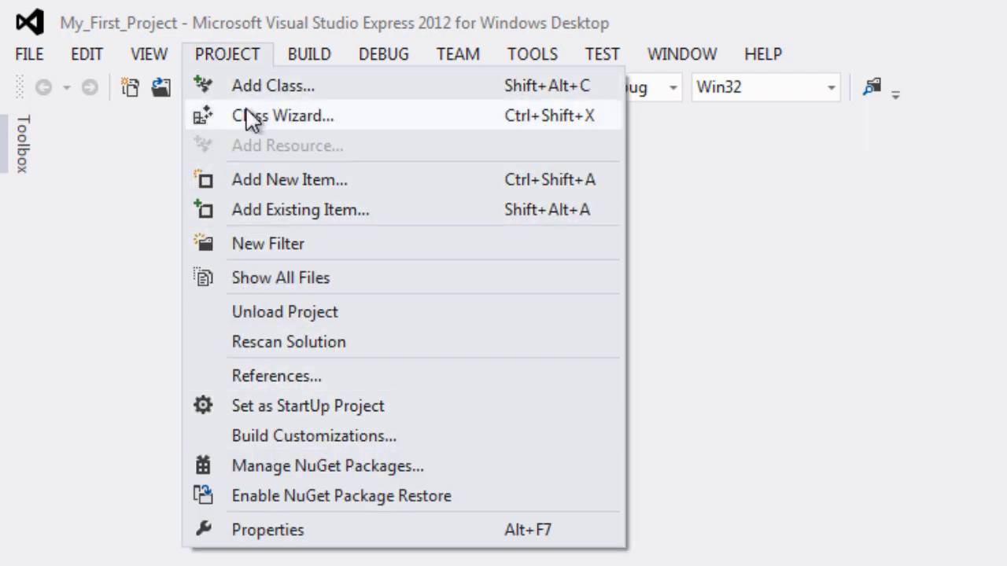
pyautogui.moveTo(299, 85)
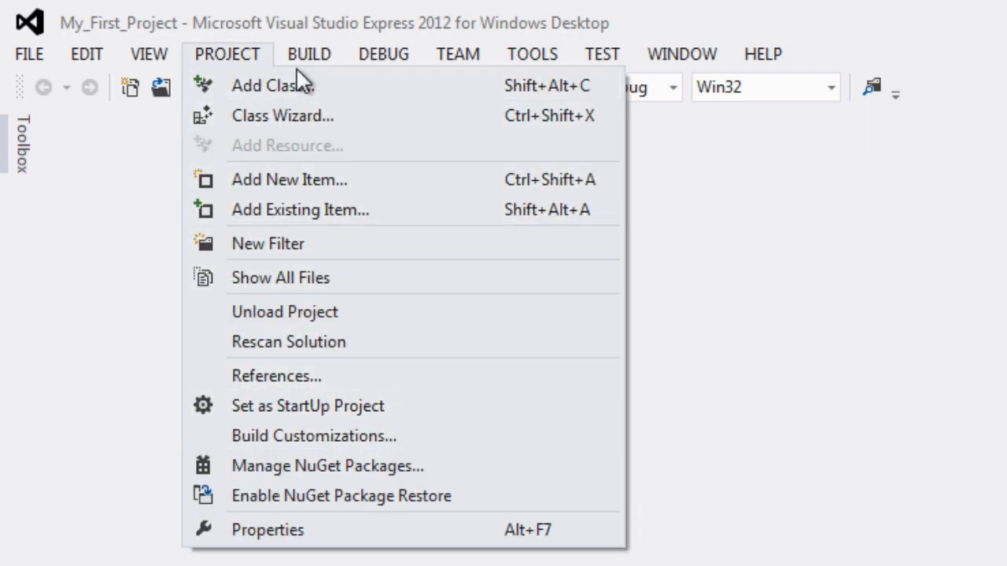
pyautogui.moveTo(280, 278)
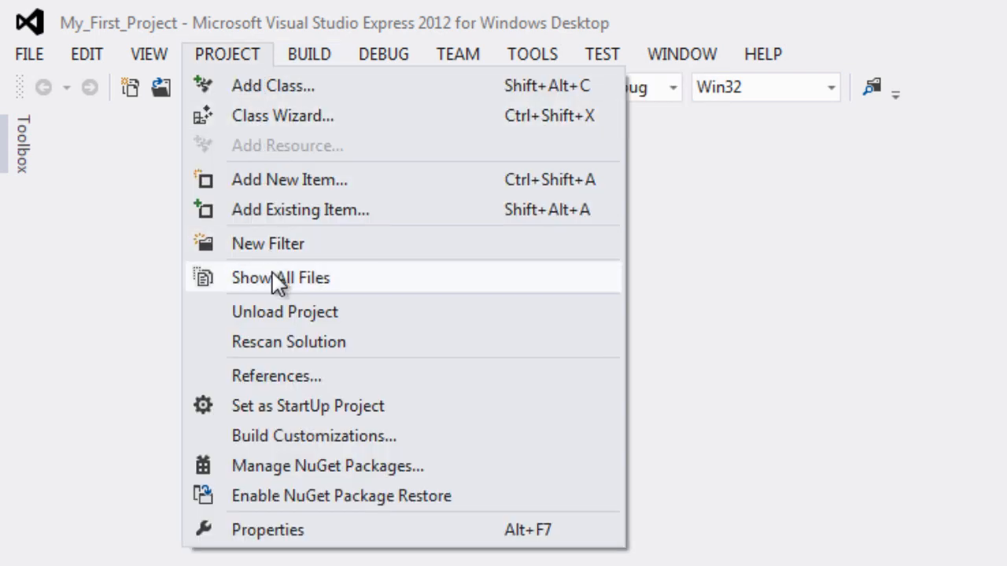
pyautogui.click(308, 54)
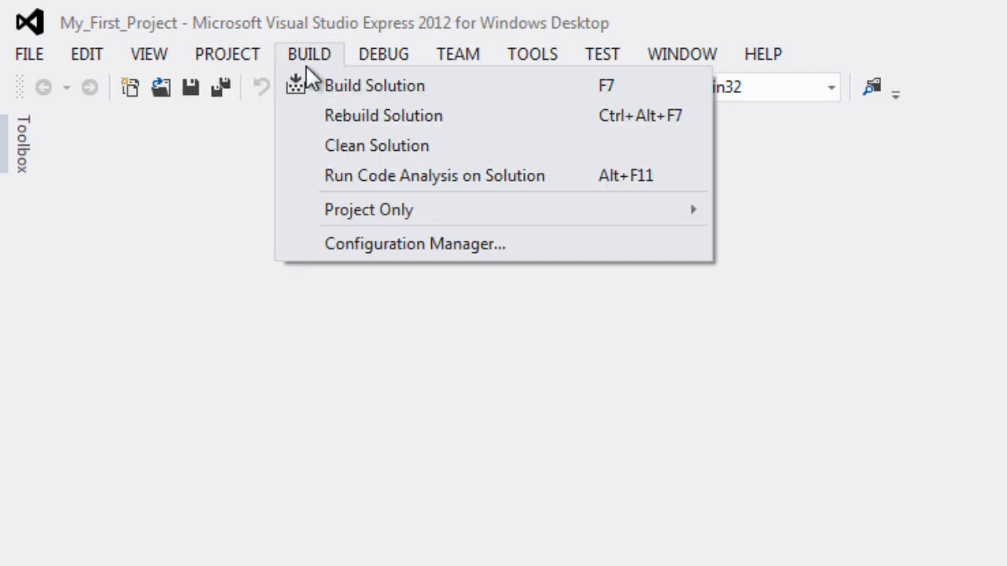
pyautogui.moveTo(362, 175)
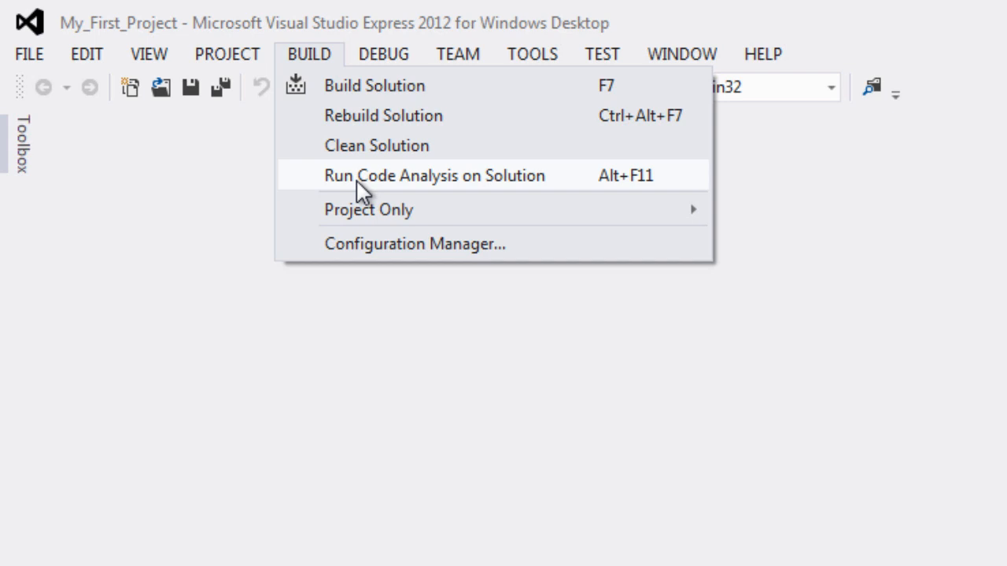
pyautogui.moveTo(362, 94)
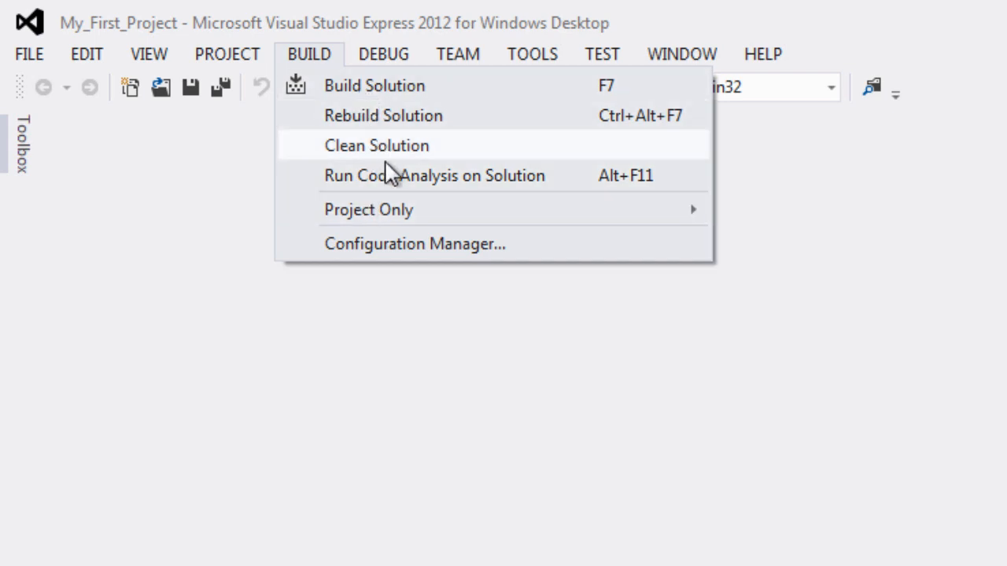
pyautogui.moveTo(368, 94)
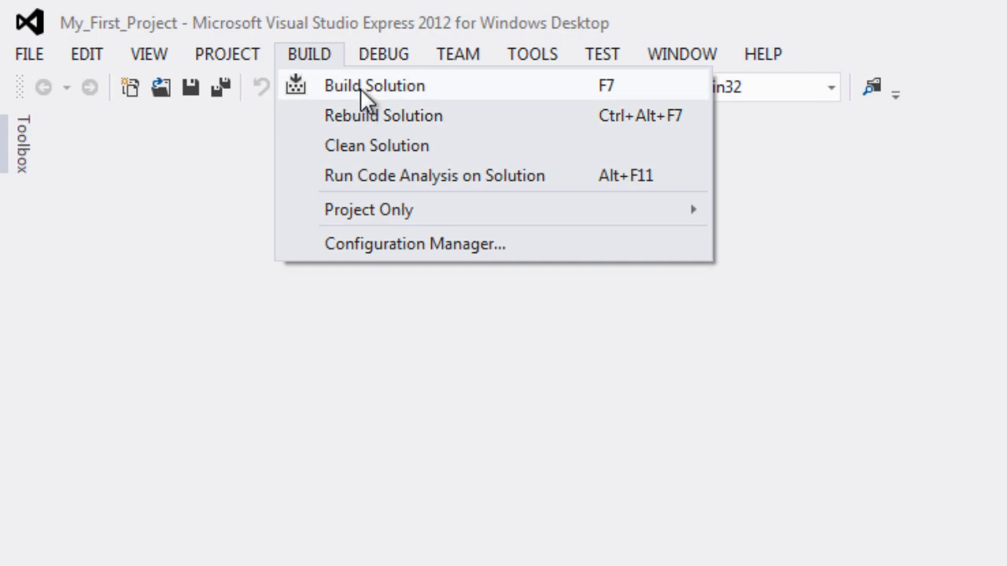
pyautogui.click(384, 53)
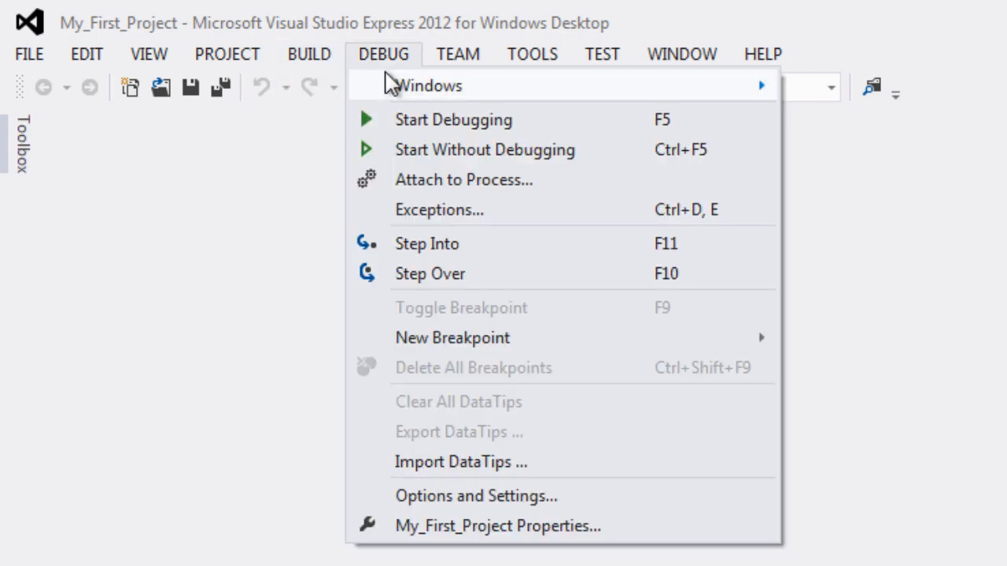
pyautogui.moveTo(463, 364)
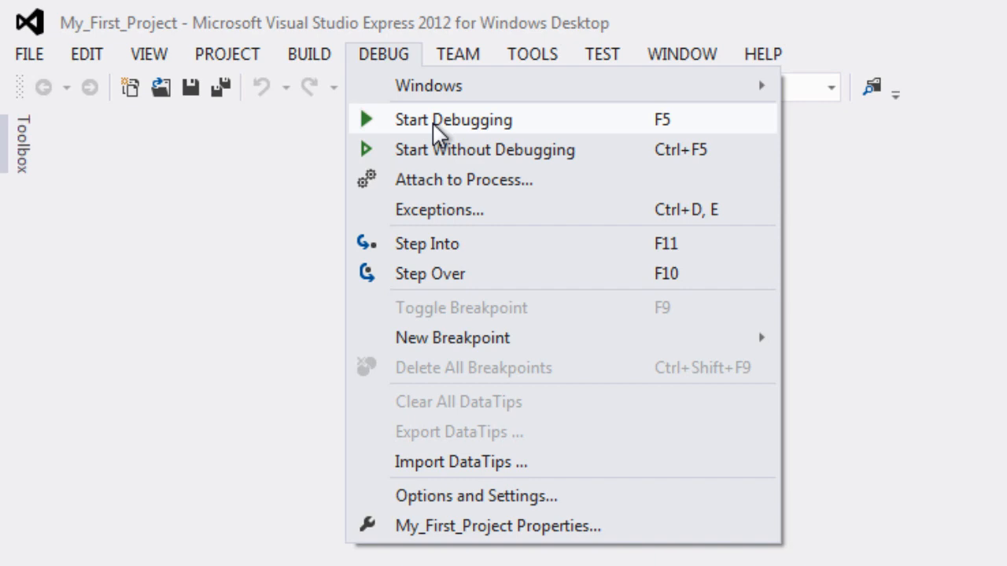
pyautogui.click(602, 53)
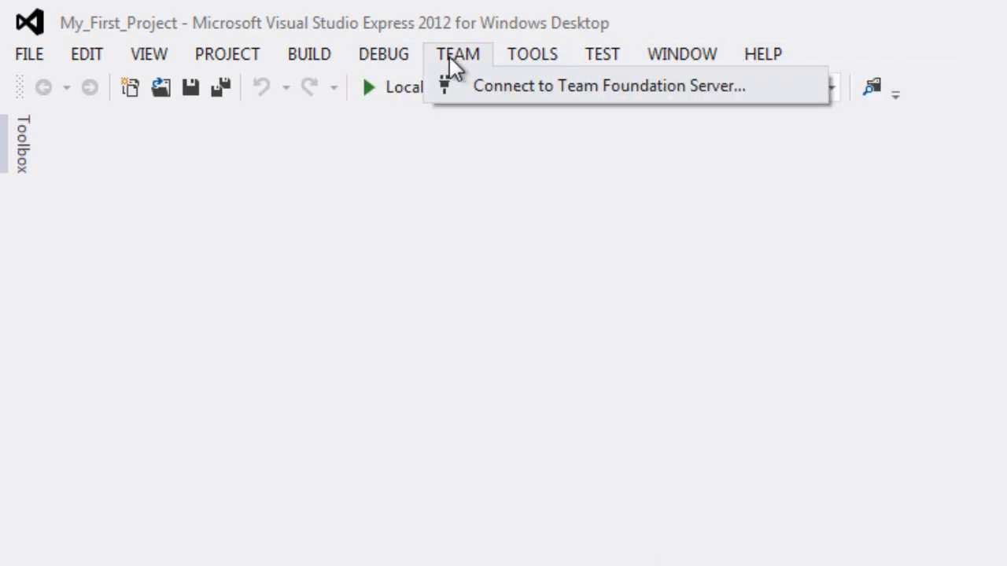
pyautogui.moveTo(440, 70)
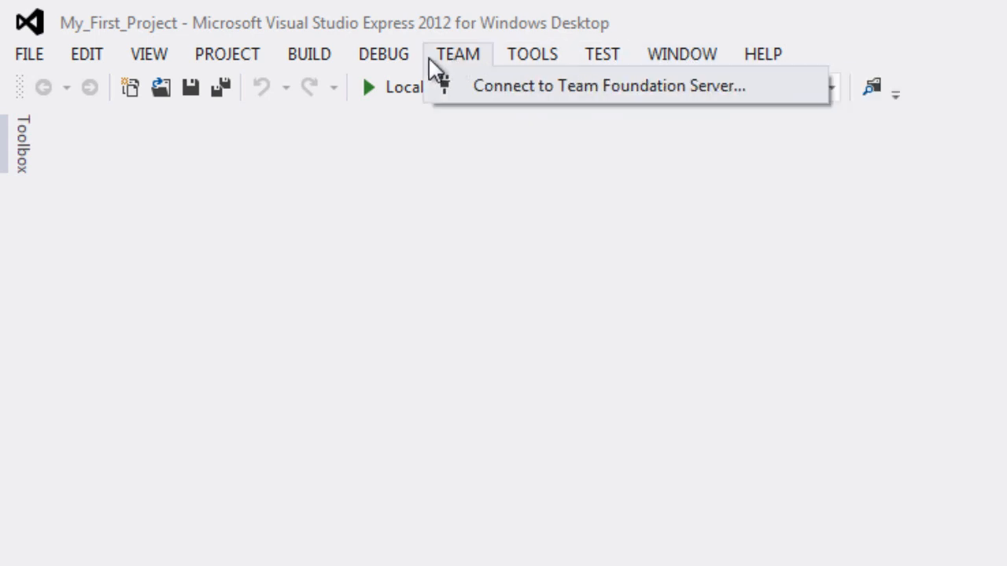
pyautogui.moveTo(462, 65)
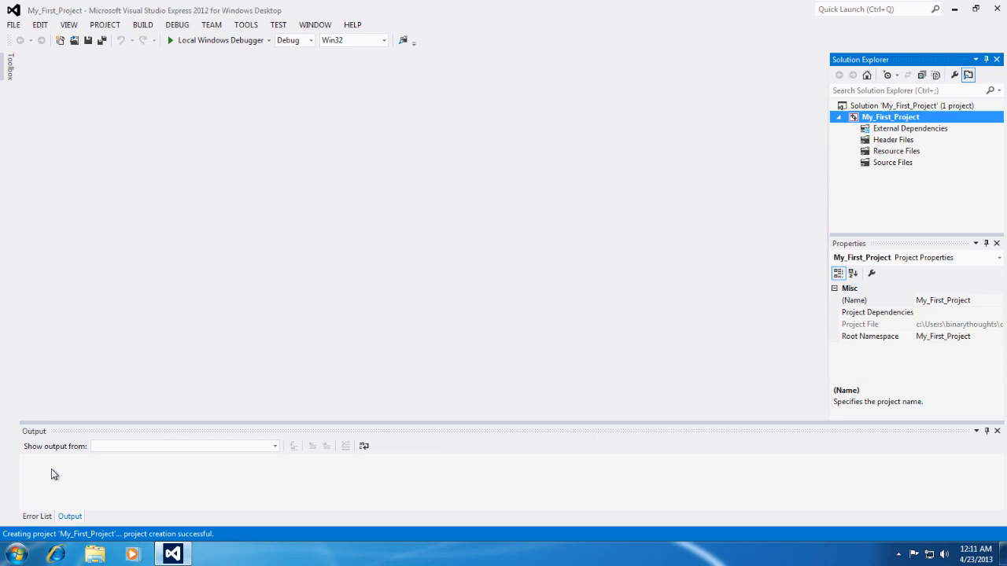
pyautogui.moveTo(45, 470)
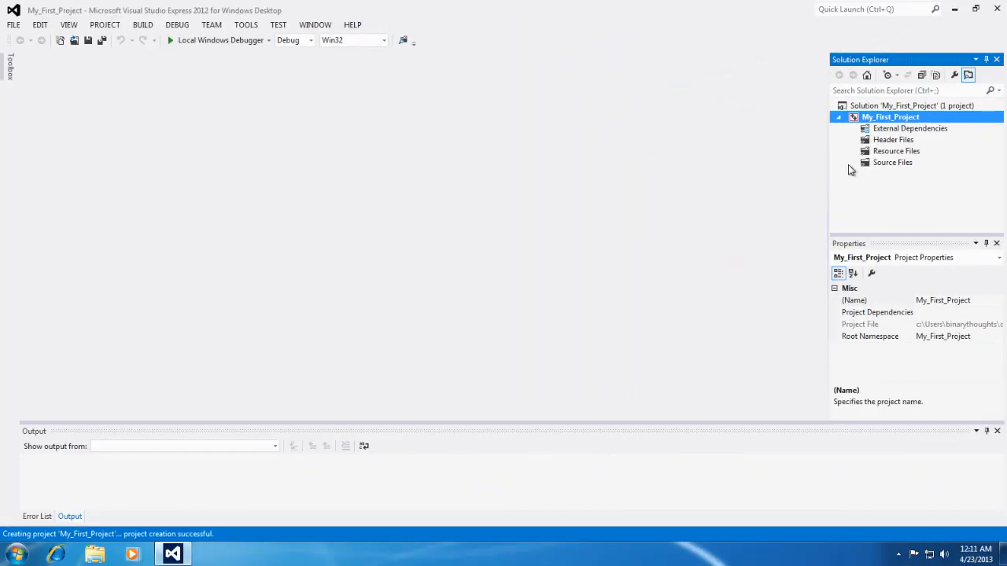
pyautogui.moveTo(726, 206)
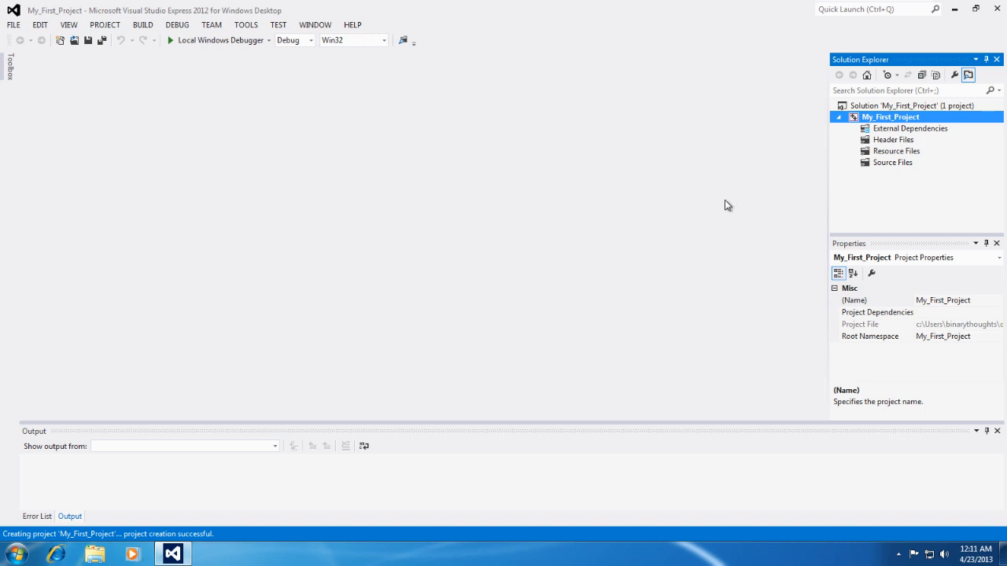
pyautogui.moveTo(884, 167)
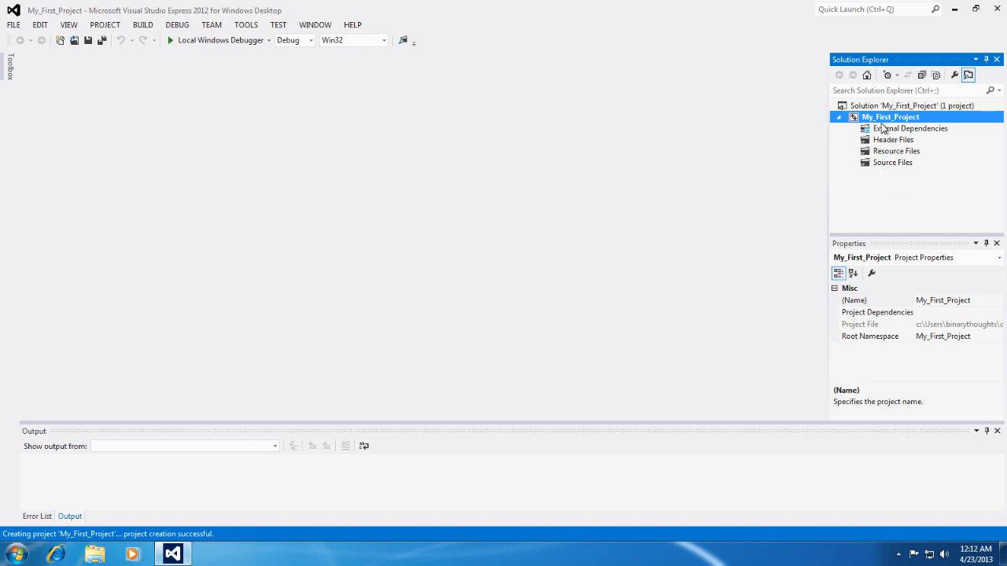
# - Open the context menu for My_First_Project in Solution Explorer
pyautogui.rightClick(890, 116)
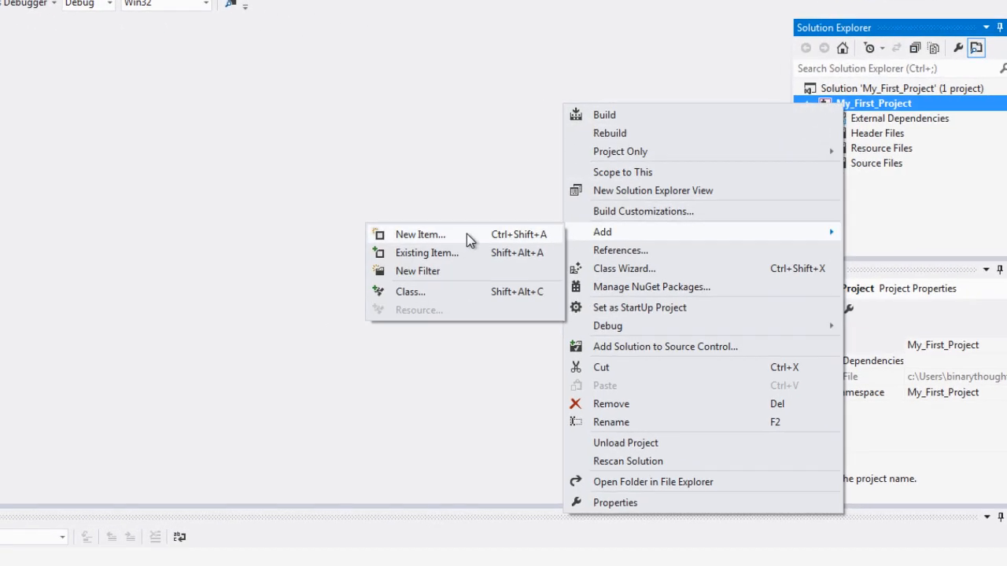
# - Add a new C++ File named Source.cpp to the project
pyautogui.click(420, 234)
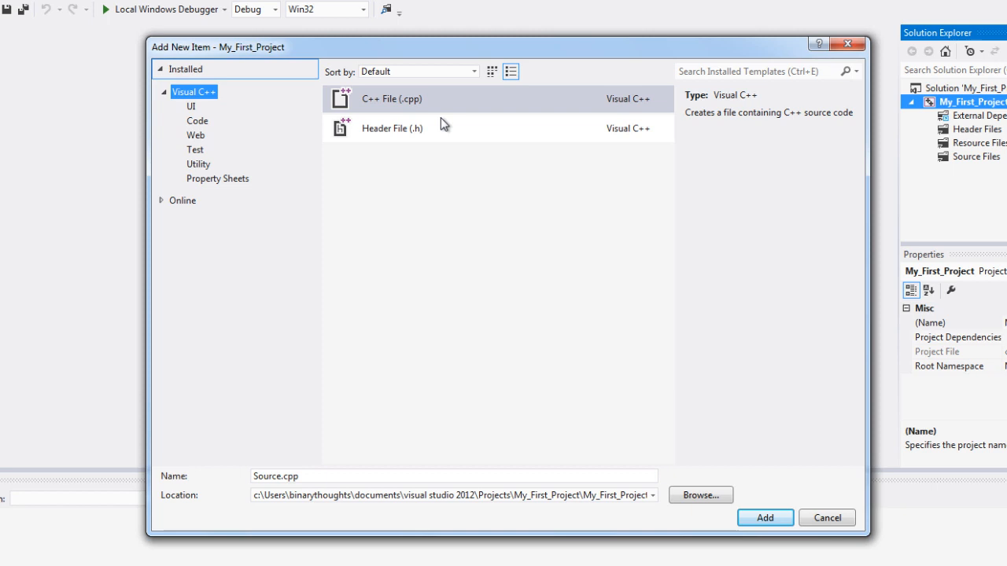
pyautogui.click(391, 98)
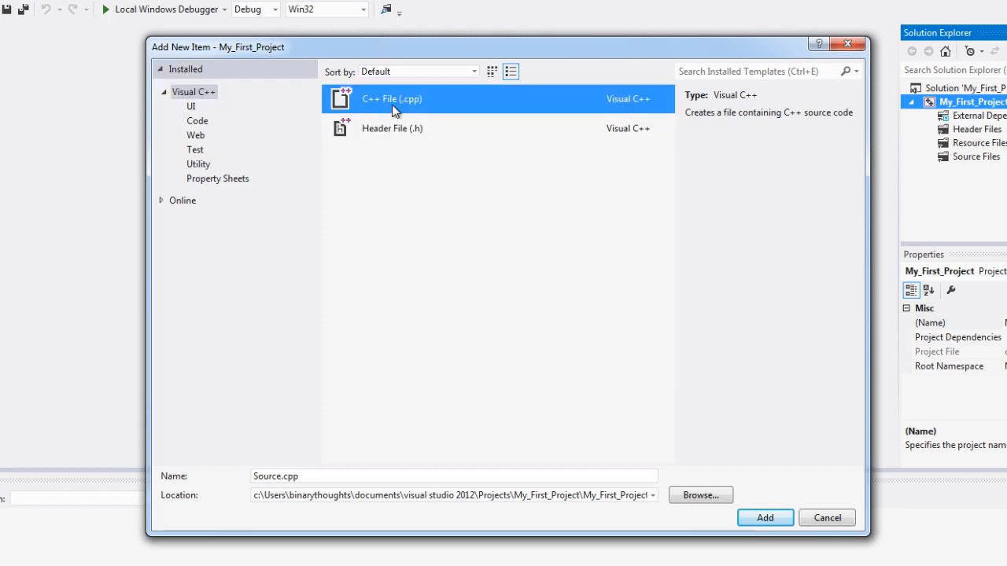
pyautogui.moveTo(271, 476)
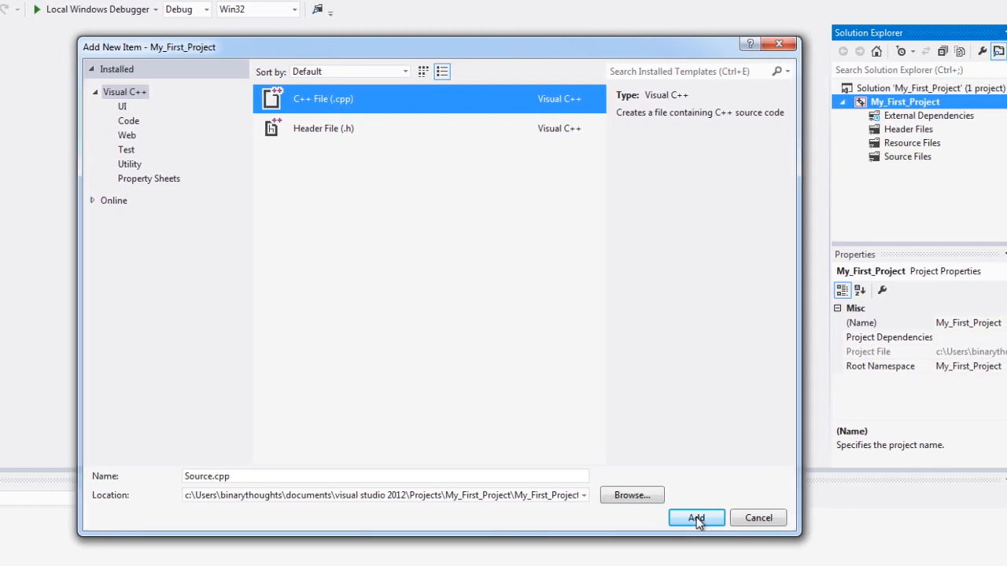
pyautogui.click(695, 518)
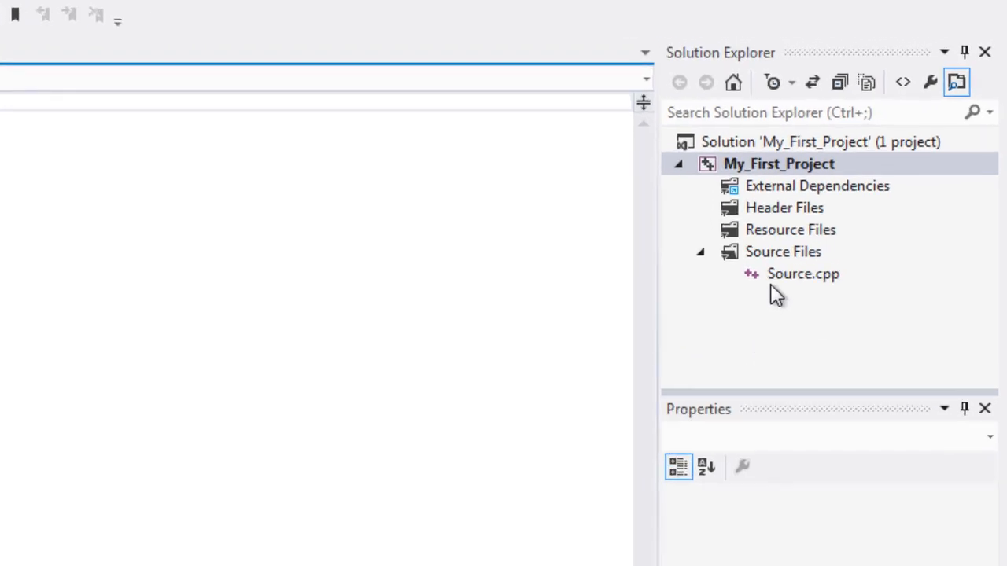
pyautogui.moveTo(830, 287)
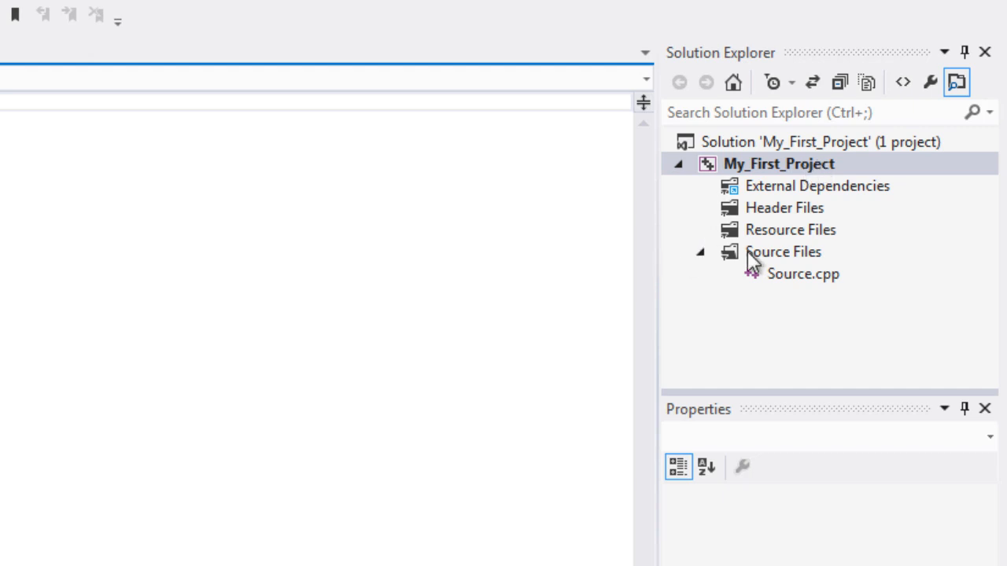
pyautogui.moveTo(769, 269)
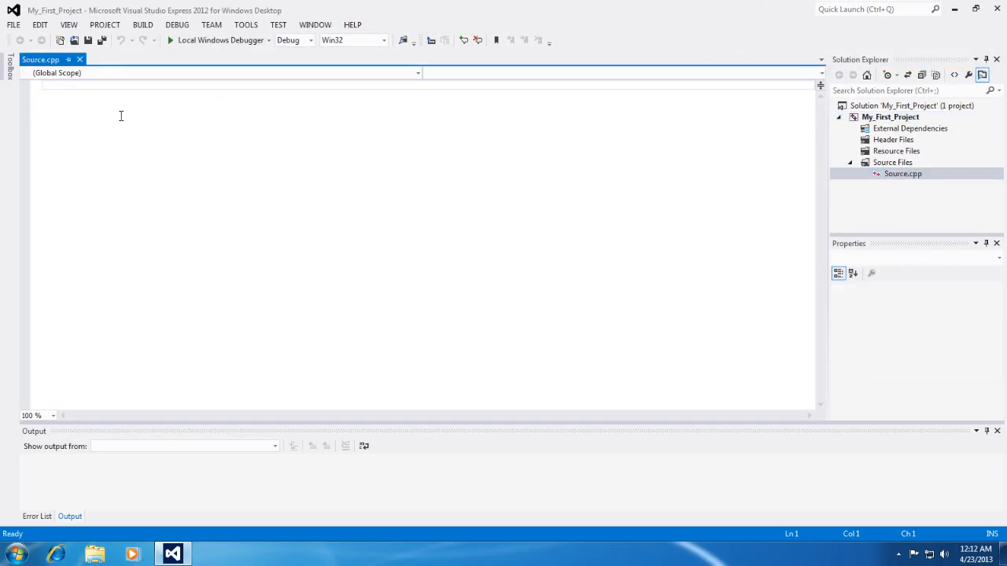
# - Type a line of gibberish into the open Source.cpp editor
pyautogui.write('dkjfakdlsjflksa')
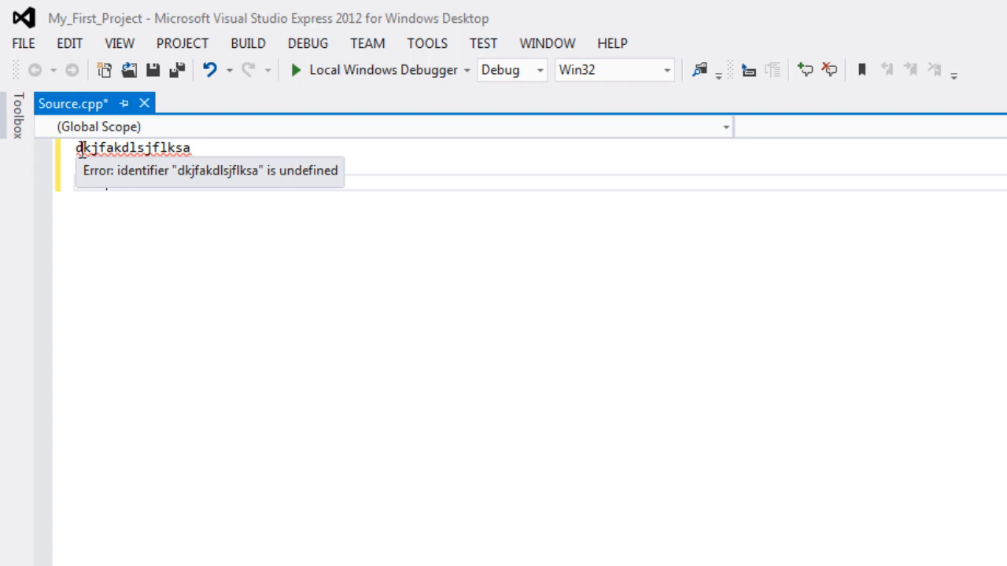
# - Clear the gibberish from Source.cpp and type a new nonsense word flagged as an error
pyautogui.write('dfkadskflas')
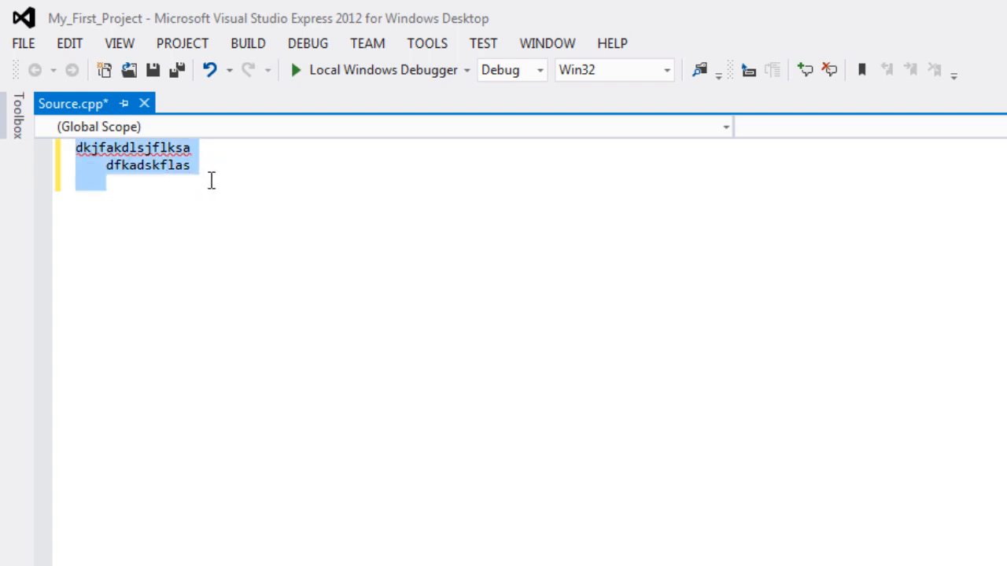
pyautogui.press('Delete')
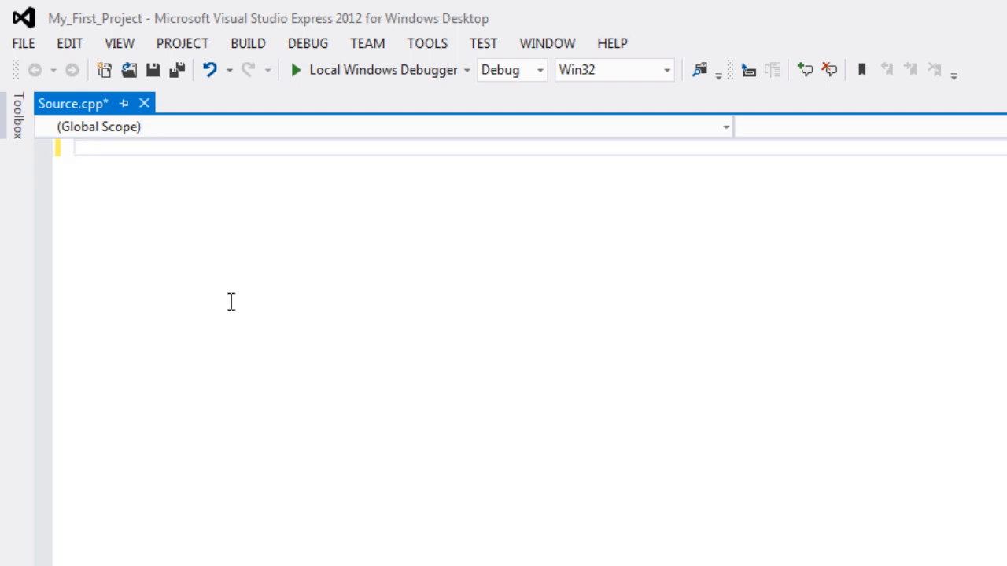
pyautogui.press('enter')
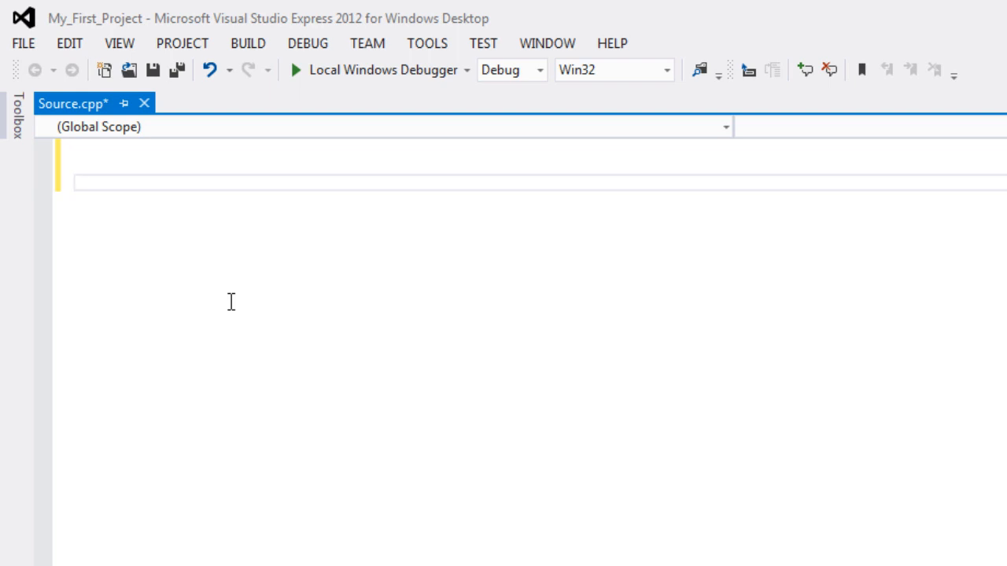
pyautogui.write('fdklsajfkjaskldf')
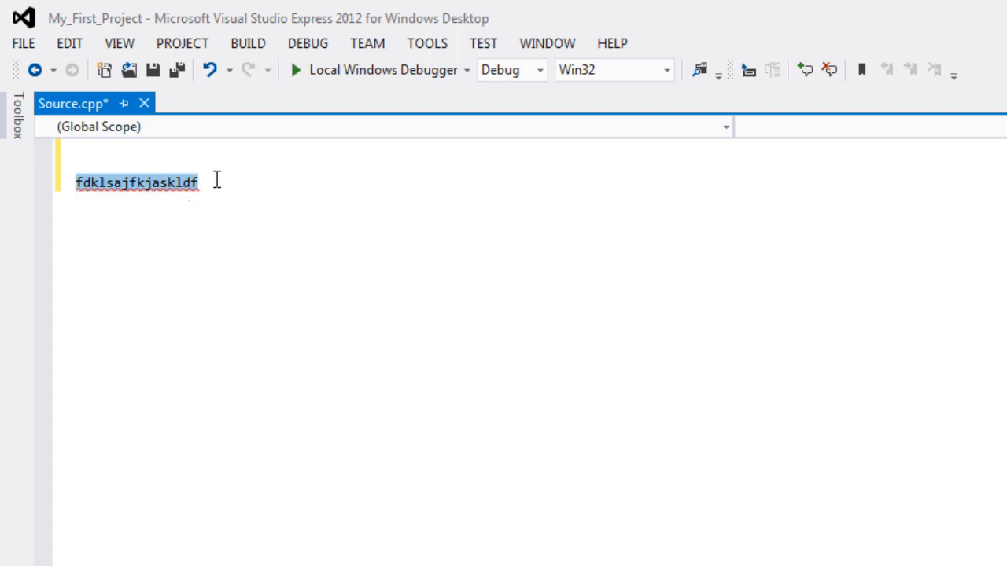
pyautogui.moveTo(149, 182)
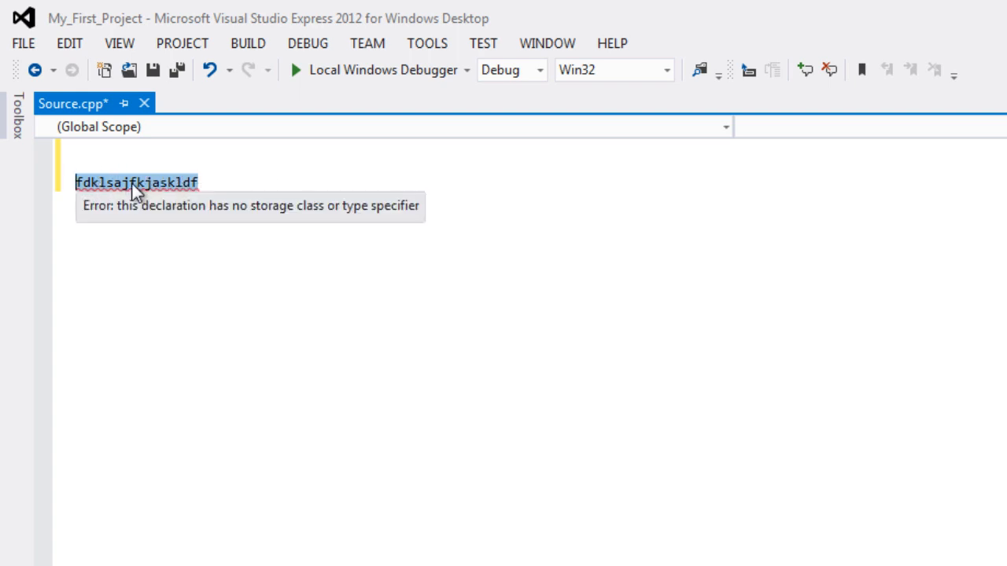
pyautogui.moveTo(98, 189)
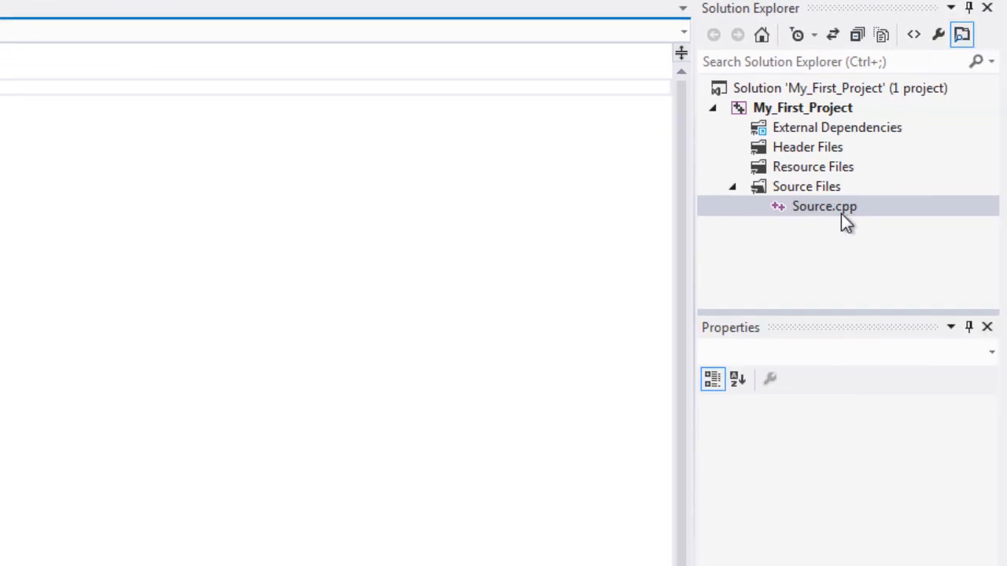
pyautogui.moveTo(807, 219)
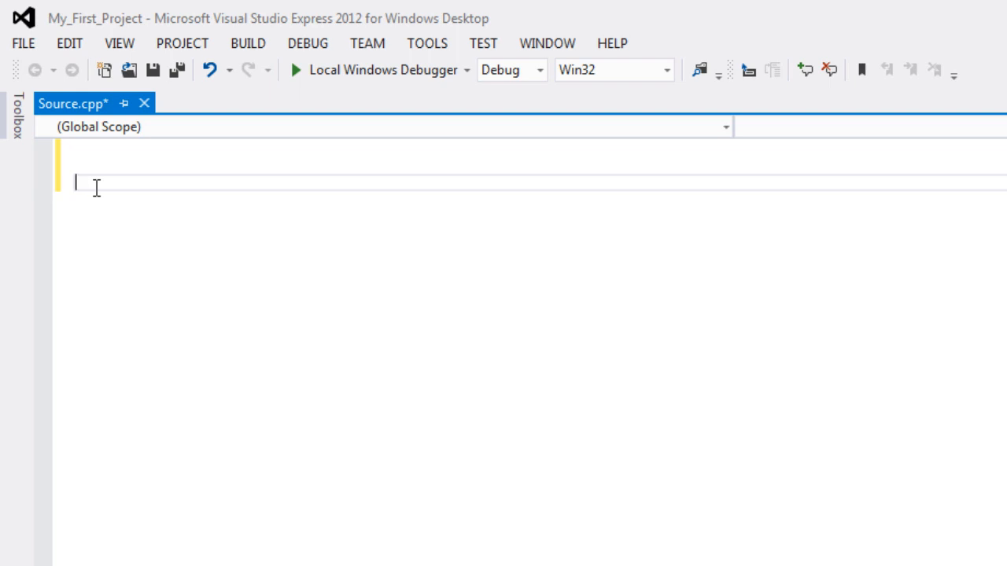
# - Type int main() with braces on separate lines and a body of return 0;
pyautogui.write('int')
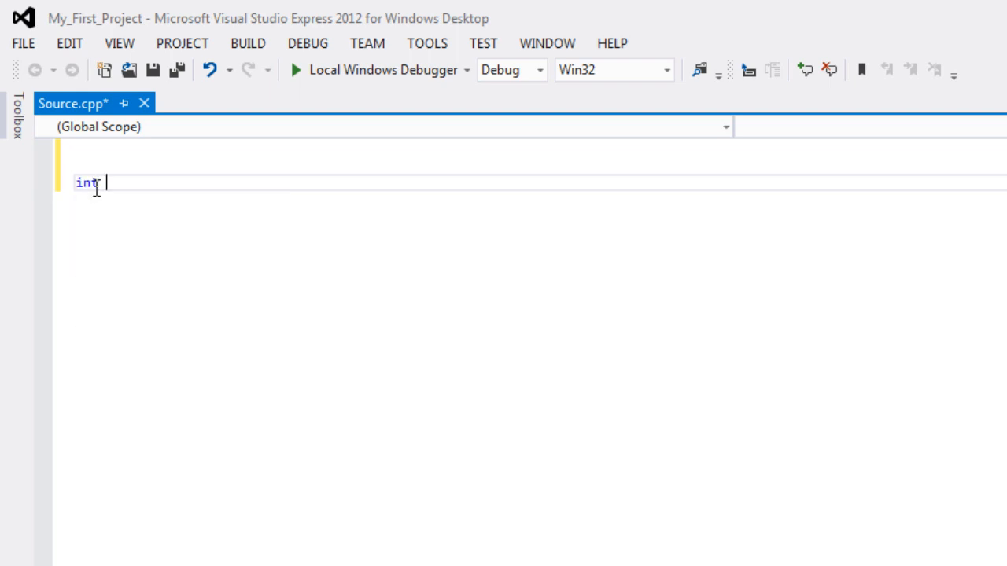
pyautogui.write('main')
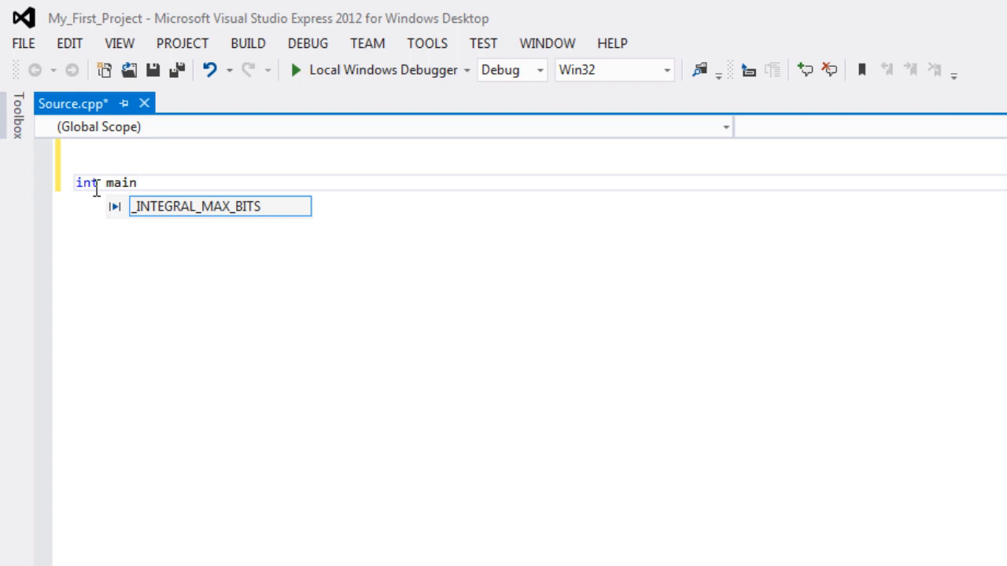
pyautogui.write('(){}')
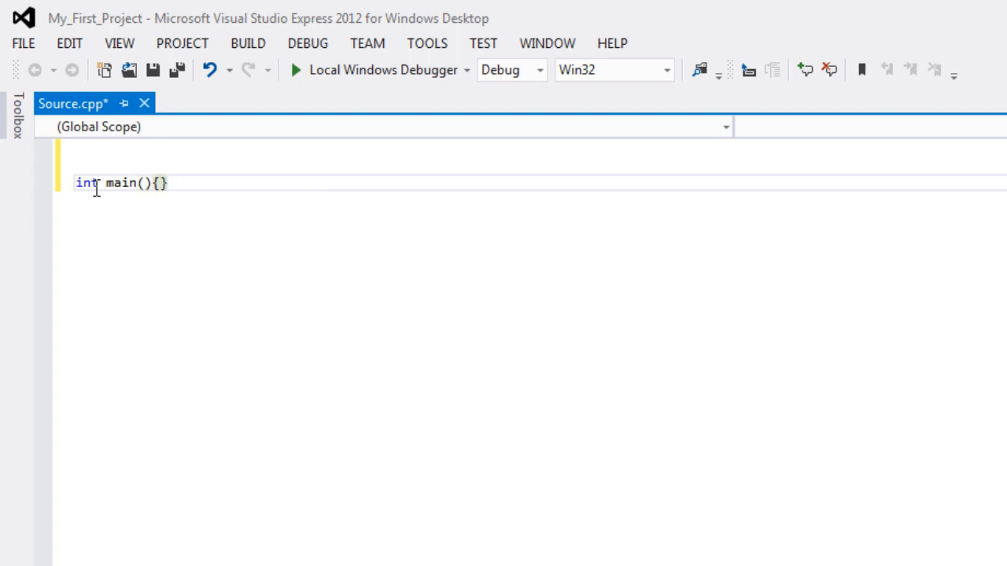
pyautogui.write(';')
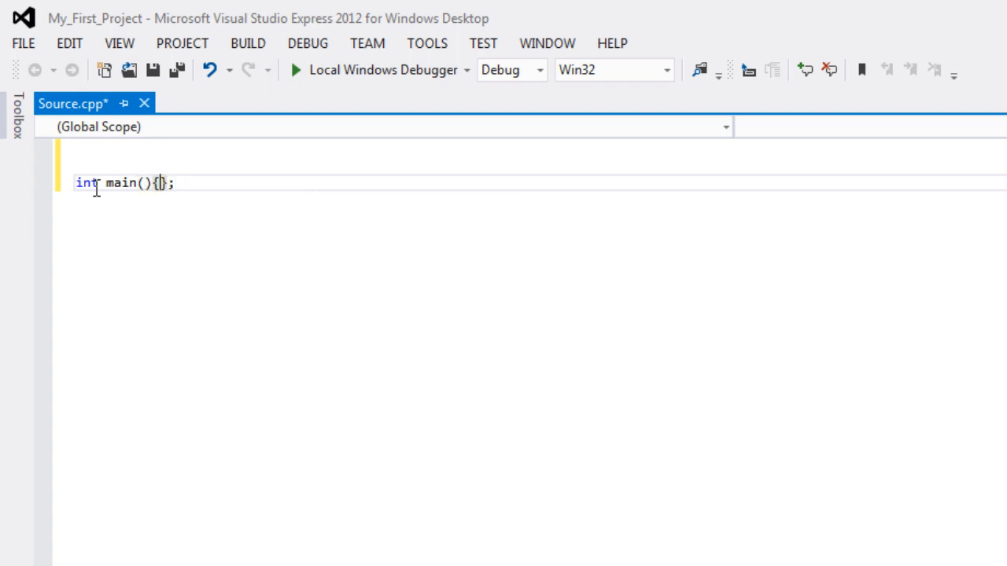
pyautogui.press('Enter')
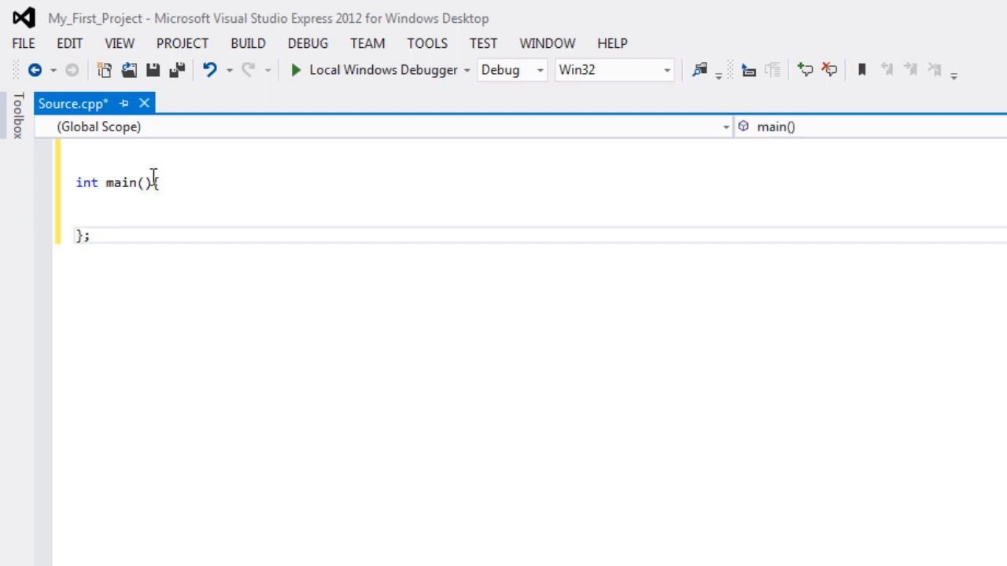
pyautogui.press('Enter')
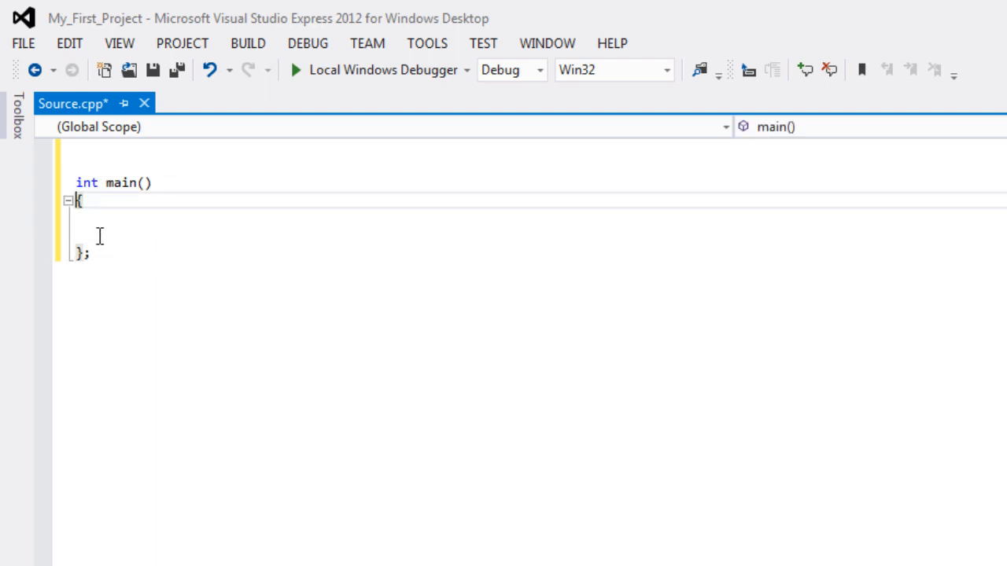
pyautogui.write('return')
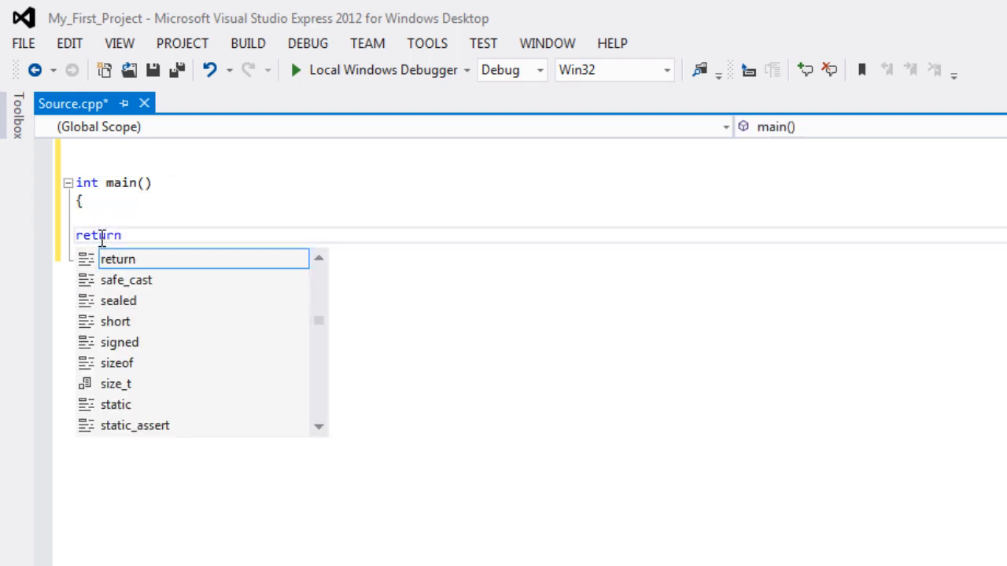
pyautogui.write('0;')
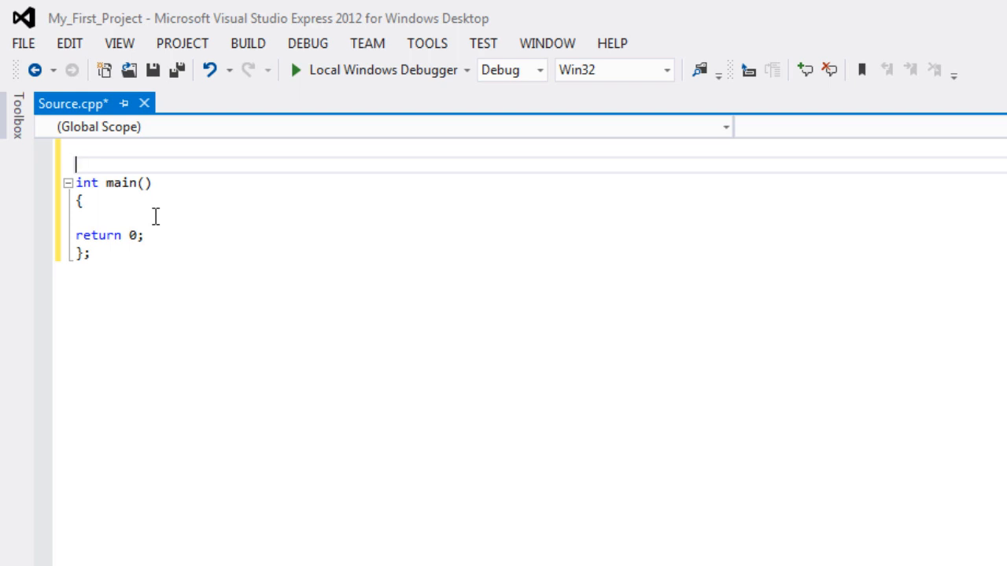
pyautogui.moveTo(166, 257)
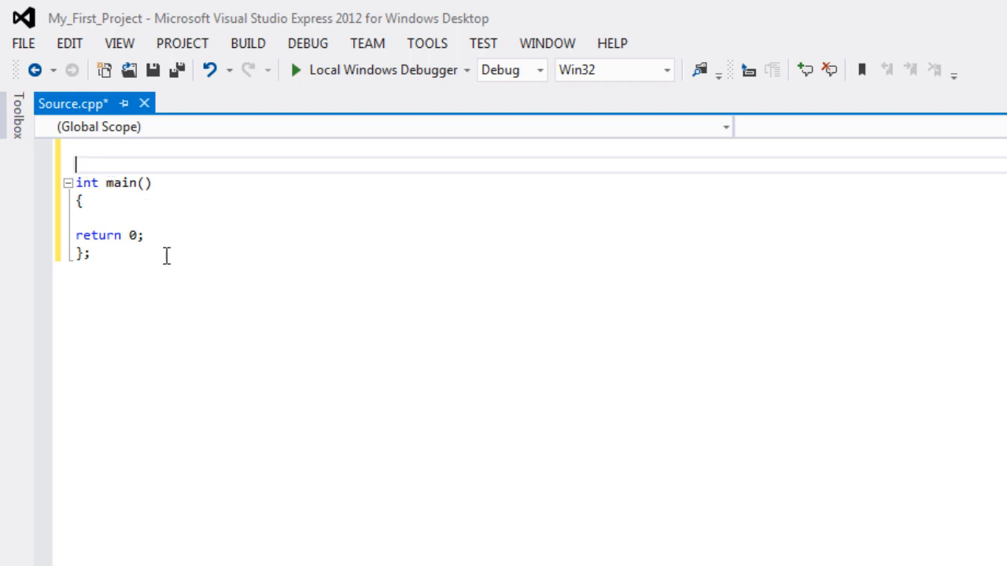
# - Run Build Solution from the BUILD menu and confirm '1 succeeded'
pyautogui.click(248, 44)
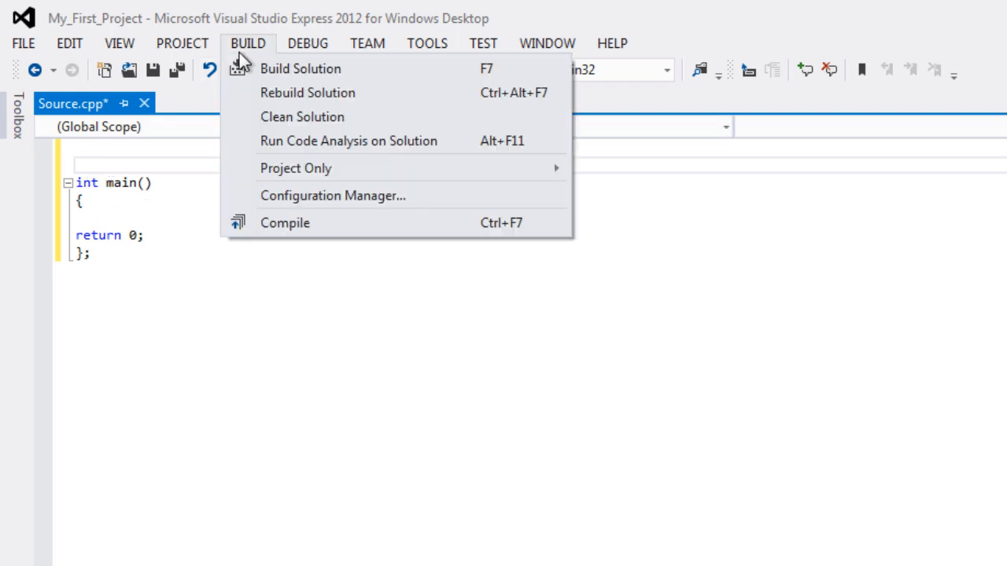
pyautogui.moveTo(300, 69)
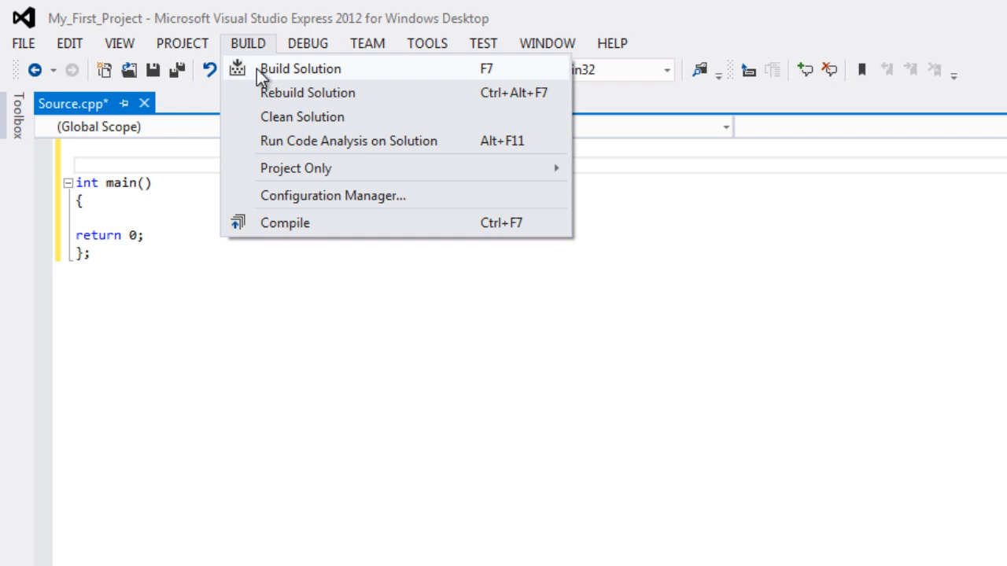
pyautogui.moveTo(287, 79)
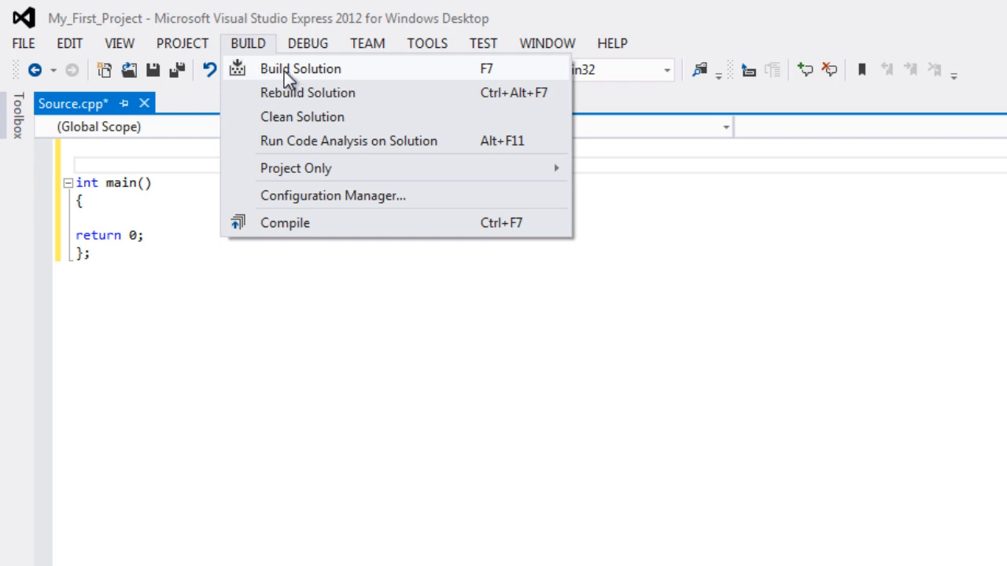
pyautogui.click(300, 68)
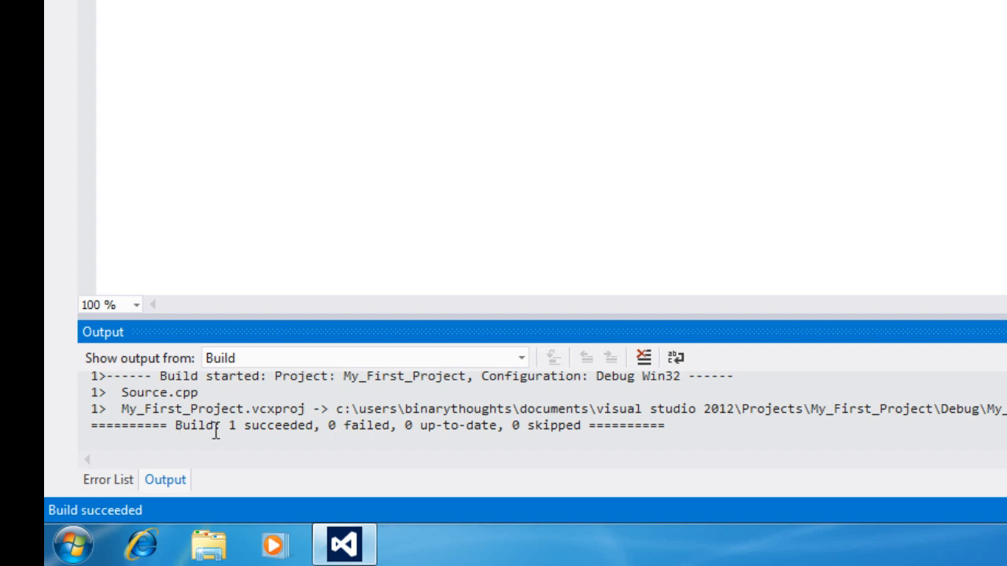
pyautogui.moveTo(709, 443)
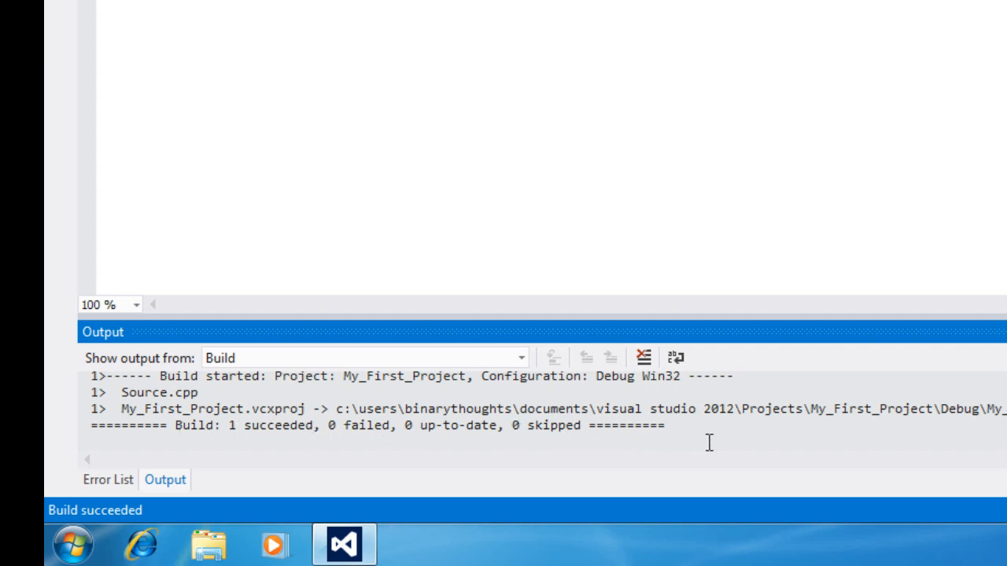
pyautogui.moveTo(238, 446)
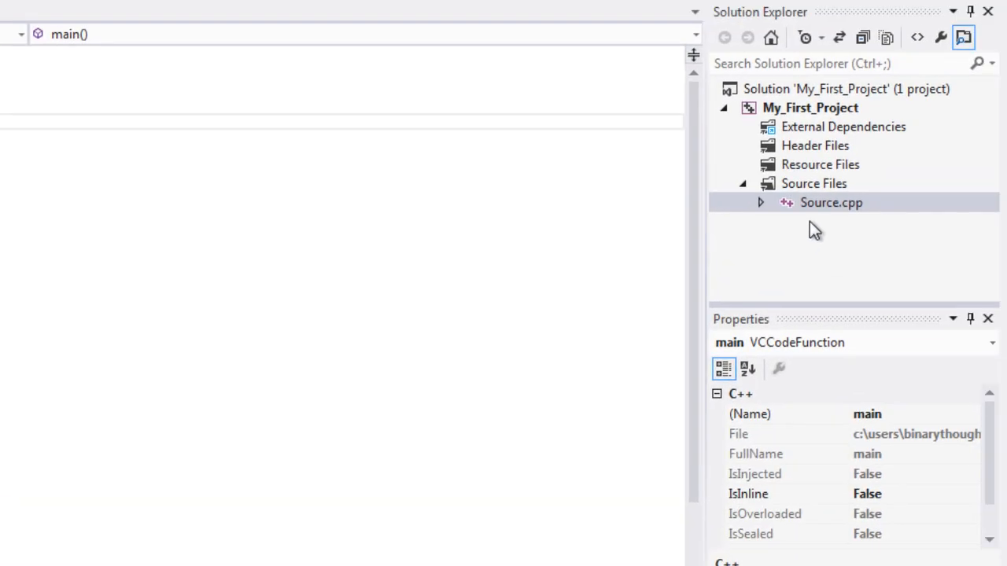
pyautogui.moveTo(814, 212)
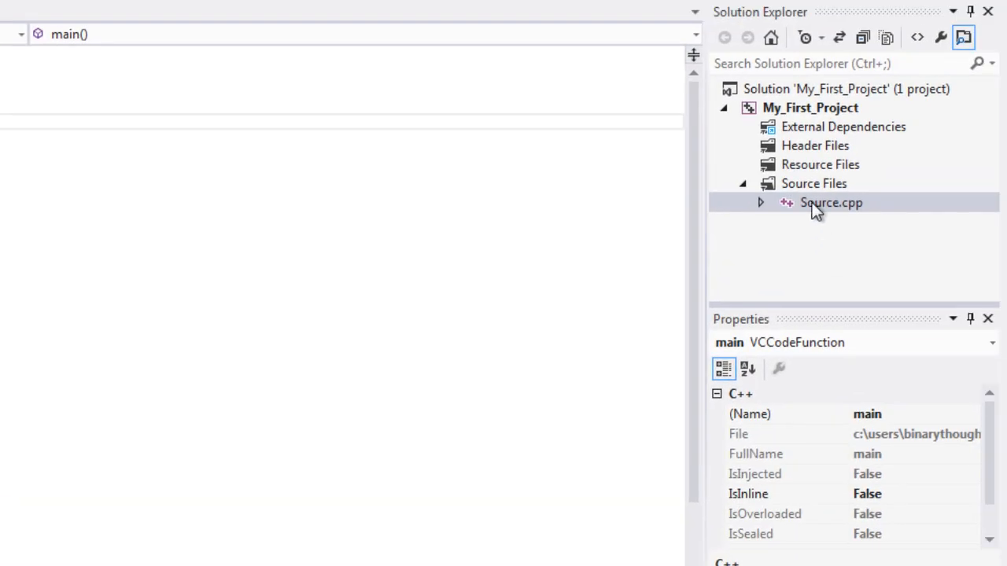
# - Reopen Source.cpp and place the cursor on the blank line inside main()
pyautogui.doubleClick(831, 202)
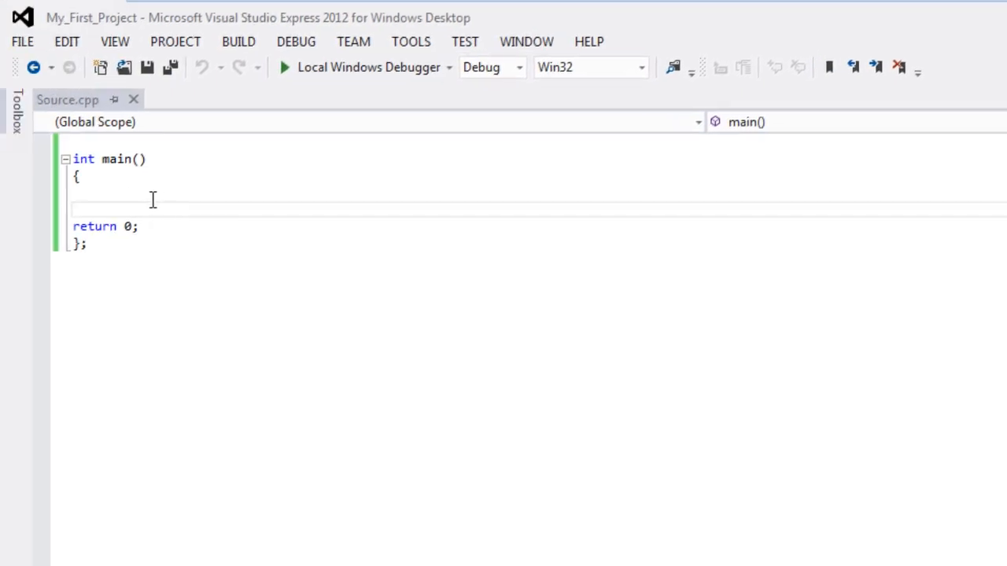
pyautogui.moveTo(103, 196)
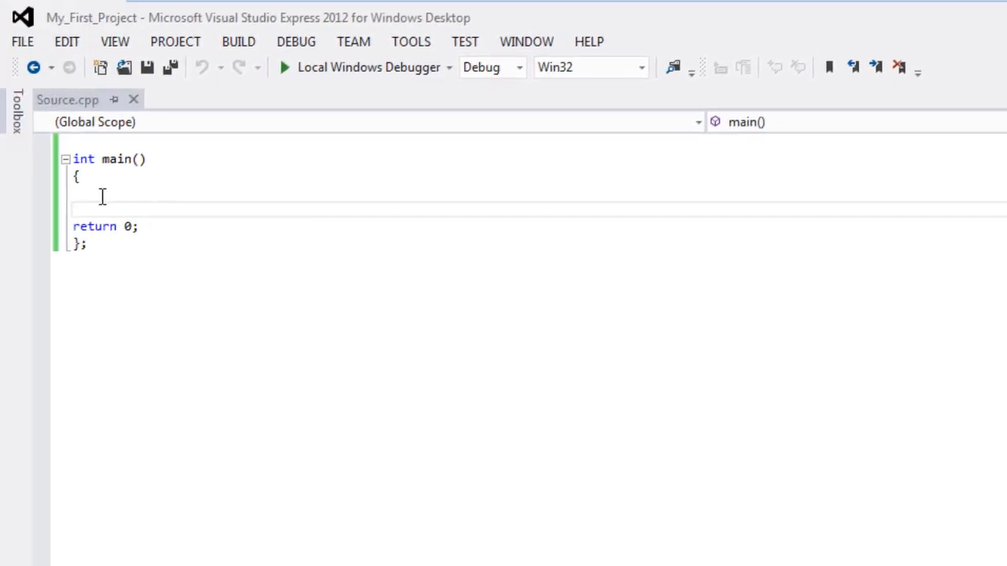
pyautogui.click(90, 203)
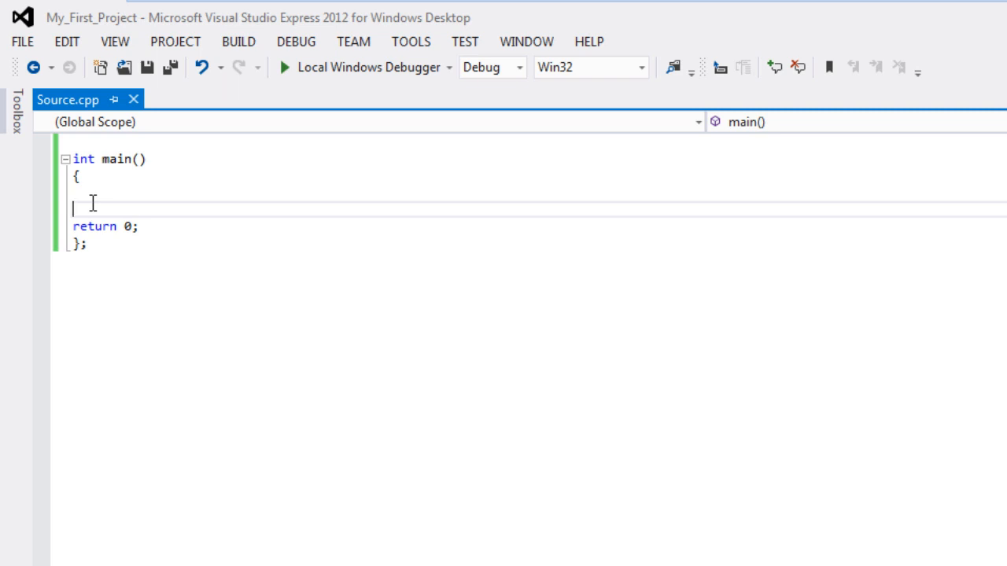
pyautogui.moveTo(96, 297)
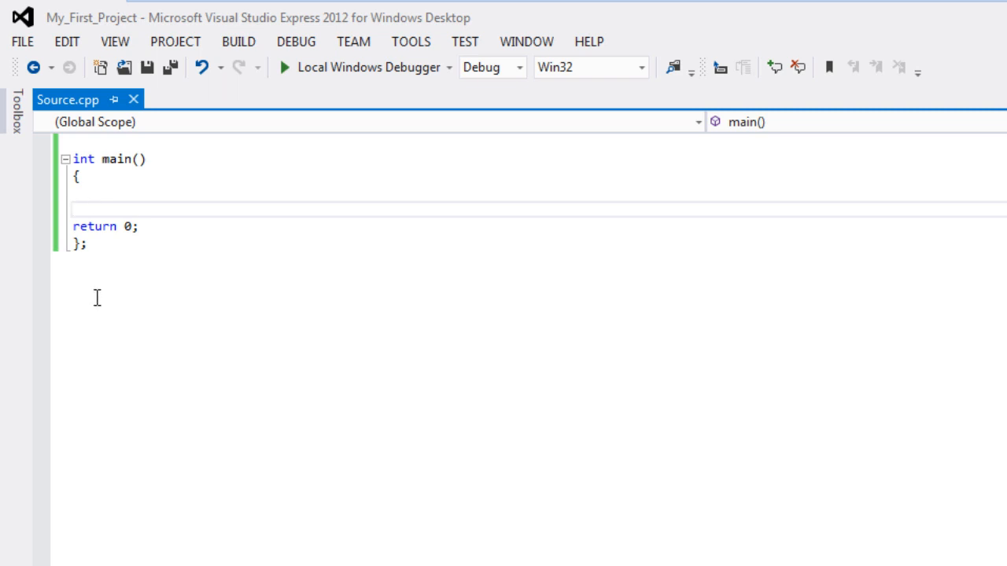
# - Write the block comment /*c++ programming */ above return 0 in main, then rebuild the solution
pyautogui.write('/**')
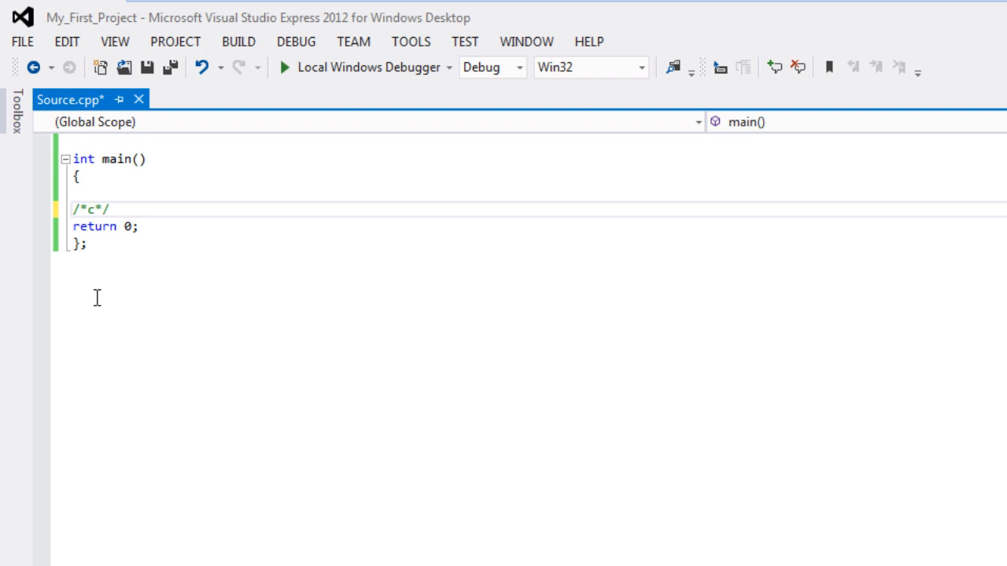
pyautogui.write('++')
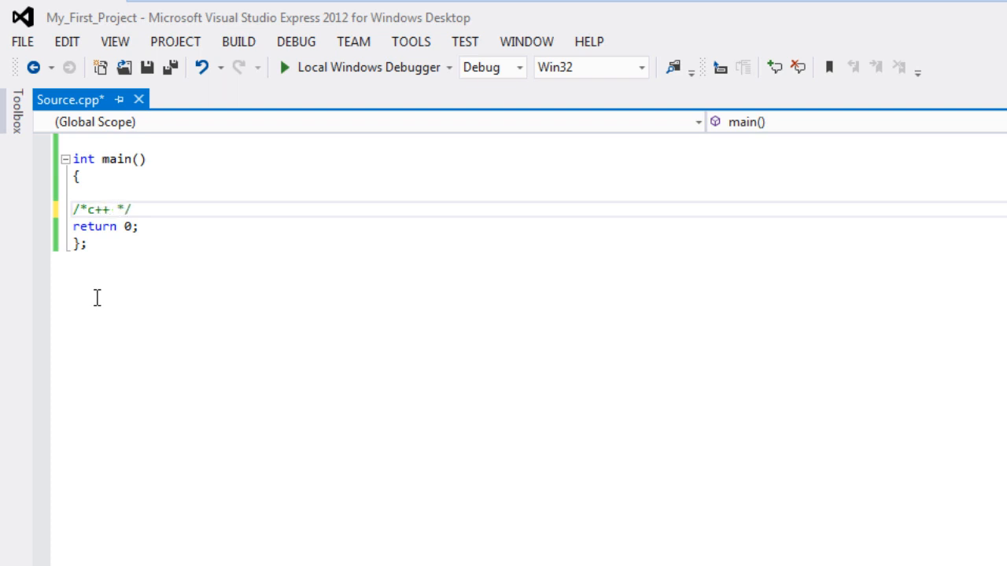
pyautogui.write('progra')
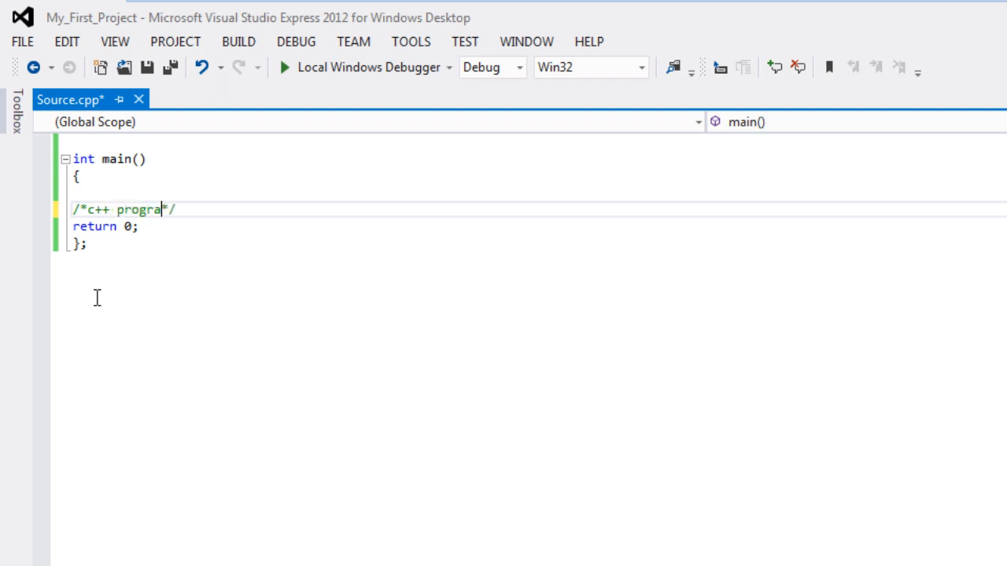
pyautogui.write('mming')
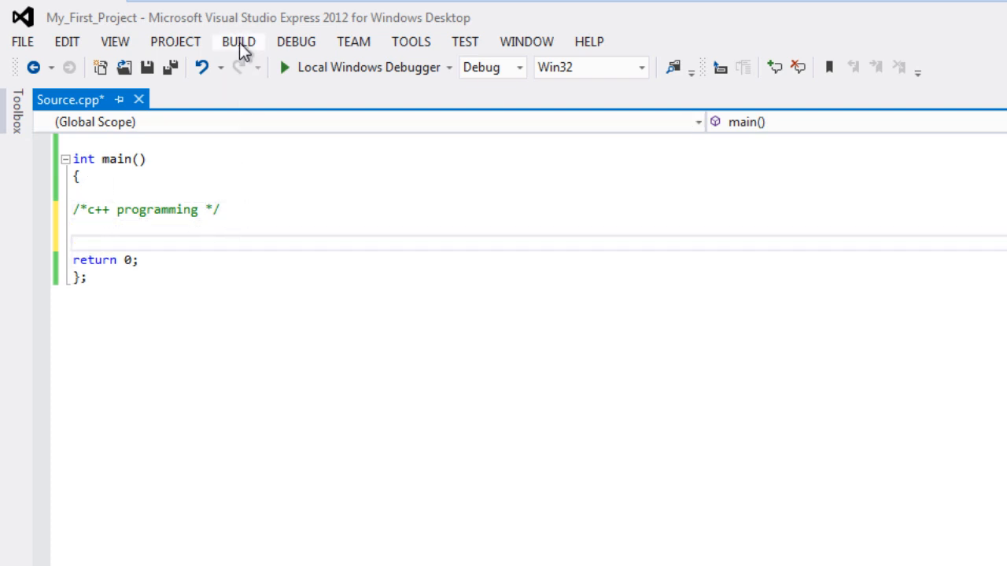
pyautogui.click(238, 41)
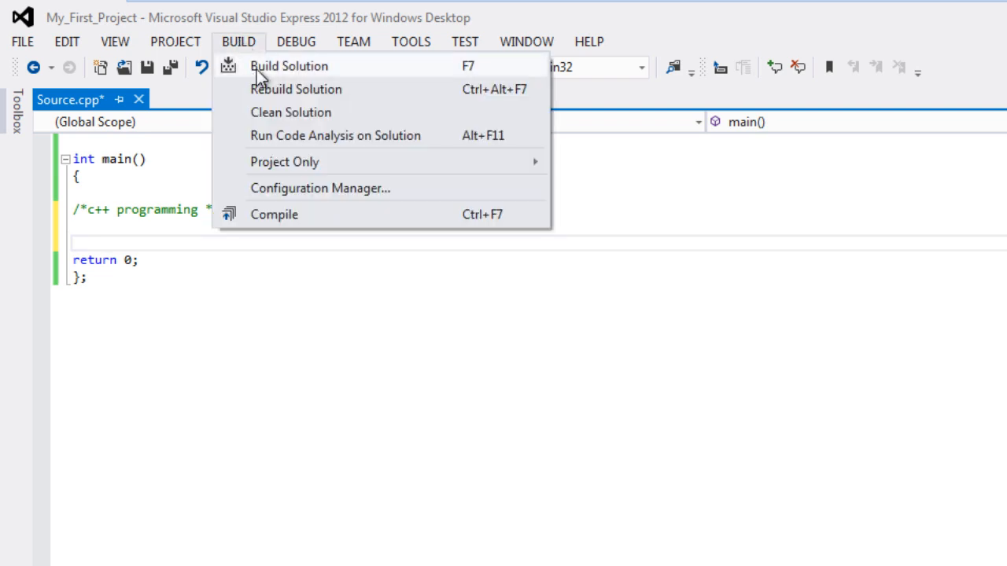
pyautogui.moveTo(240, 57)
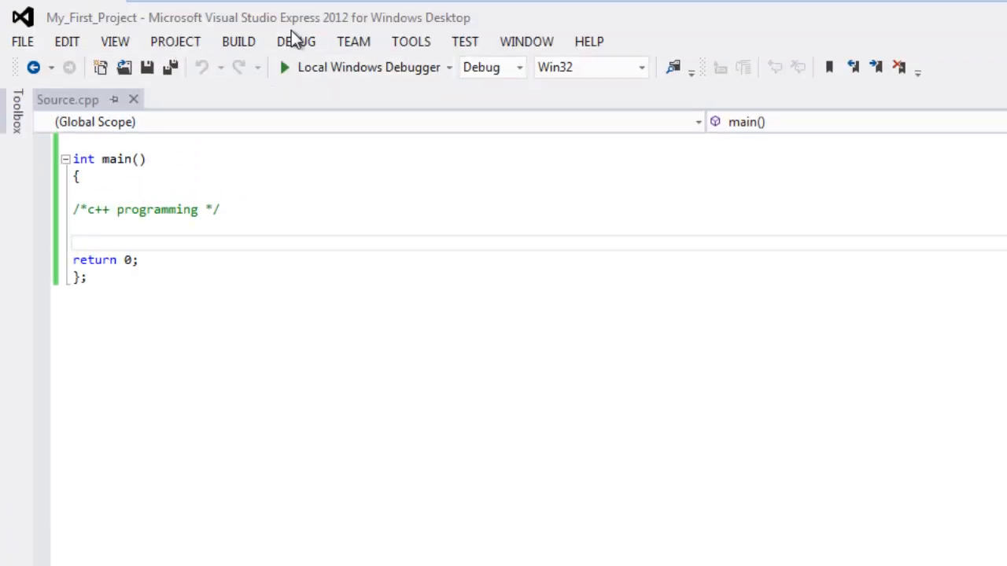
# - Run My_First_Project with Start Without Debugging from the DEBUG menu
pyautogui.click(296, 41)
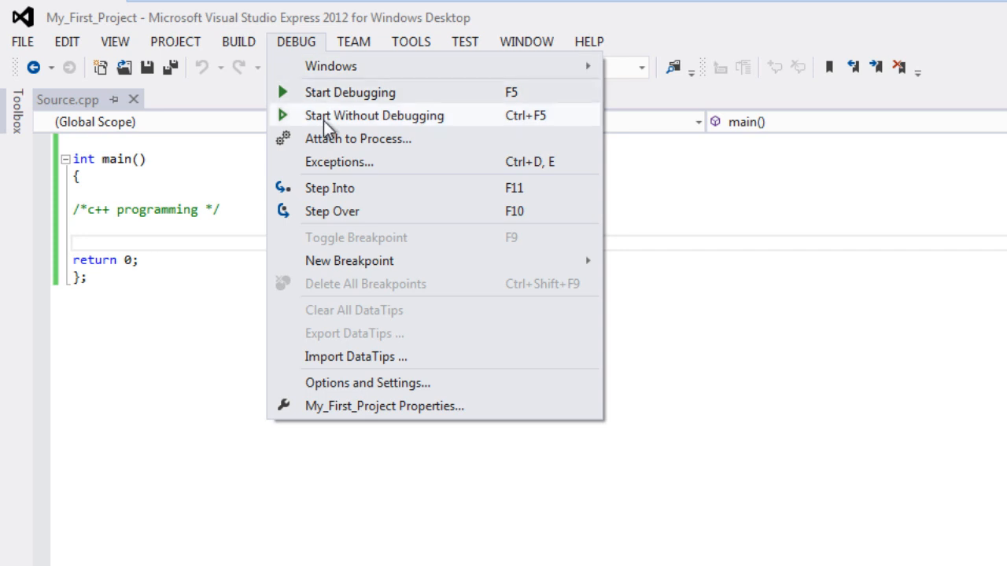
pyautogui.click(374, 116)
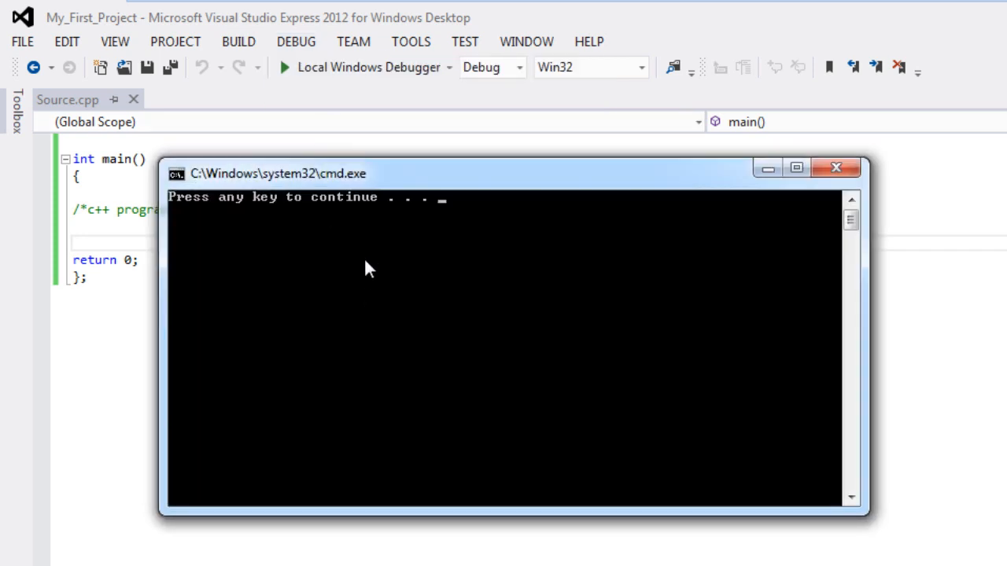
pyautogui.moveTo(329, 287)
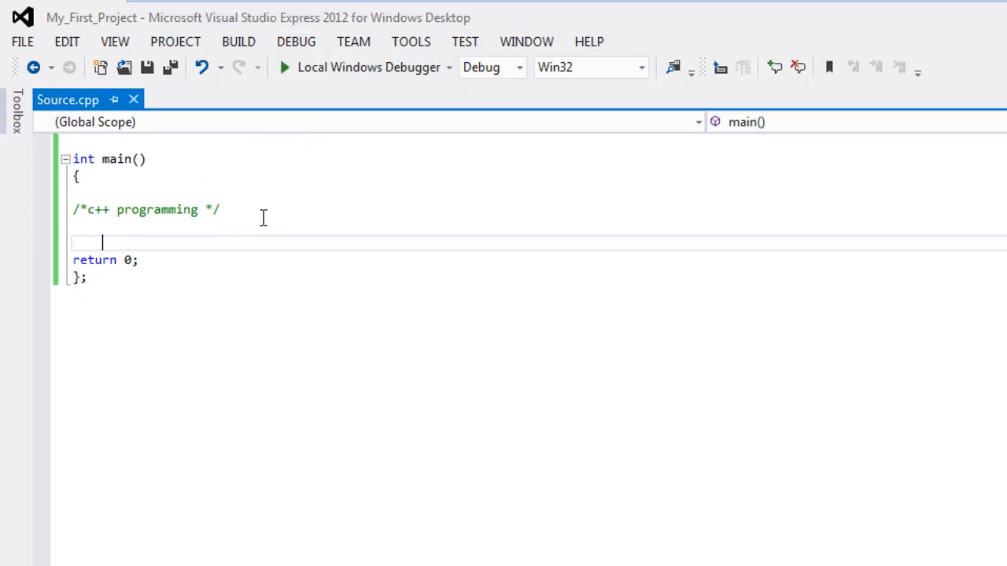
# - Set a breakpoint on return 0 and debug until execution pauses there
pyautogui.click(295, 41)
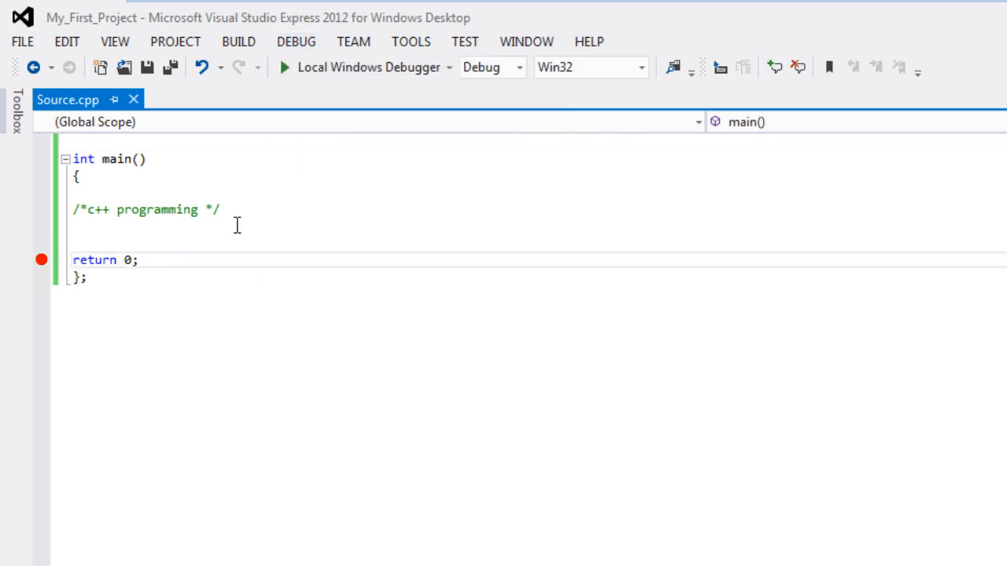
pyautogui.click(295, 41)
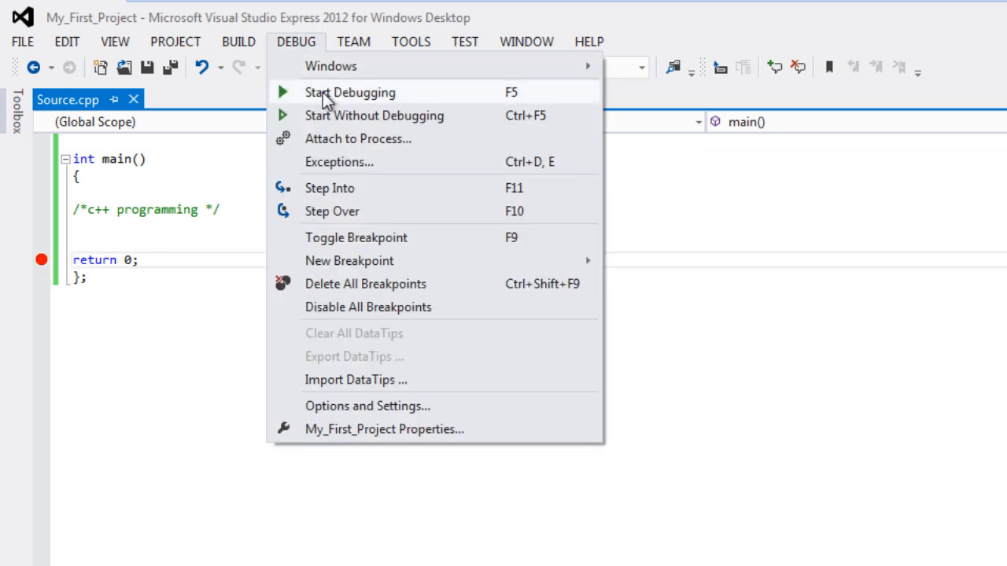
pyautogui.click(349, 92)
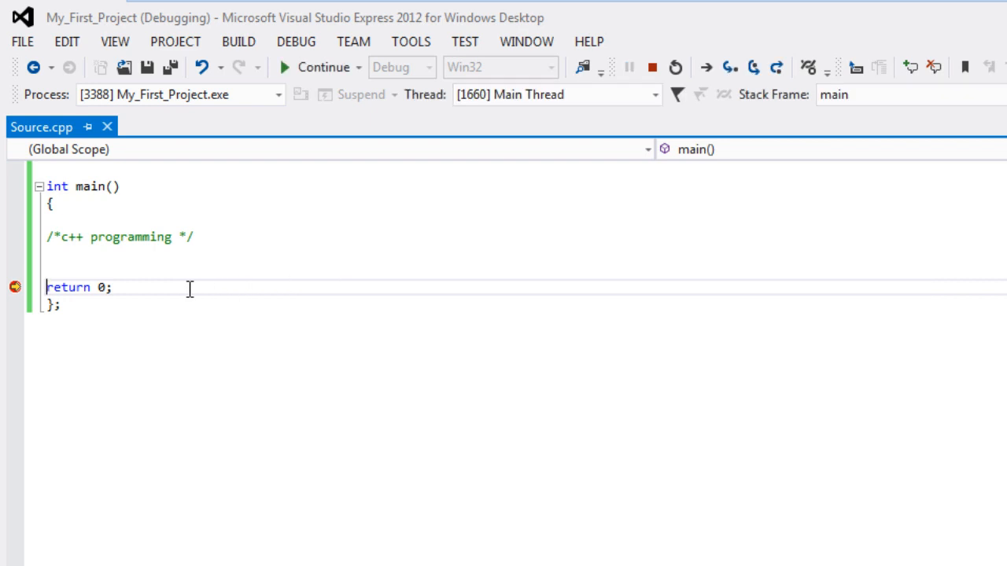
pyautogui.moveTo(295, 41)
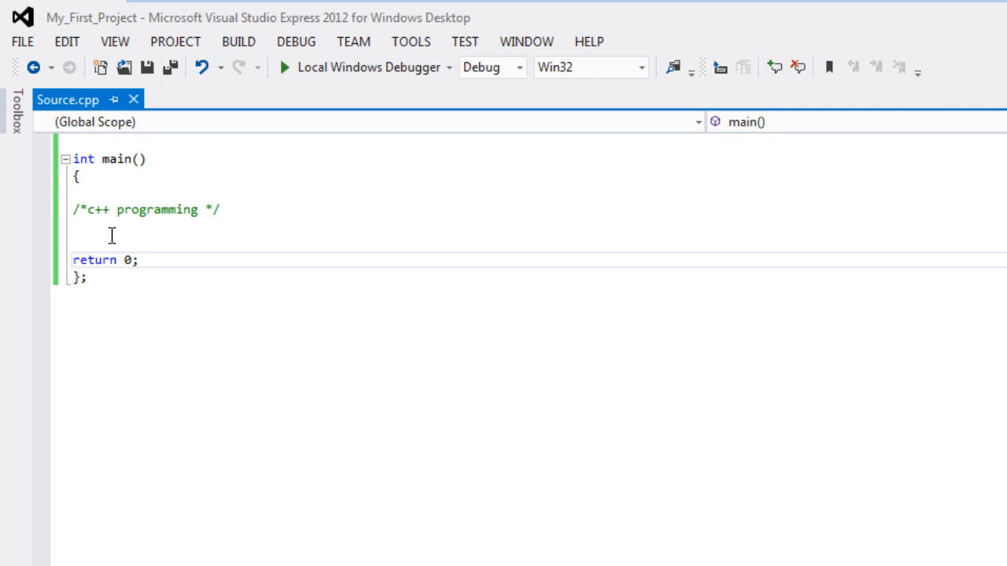
pyautogui.click(73, 259)
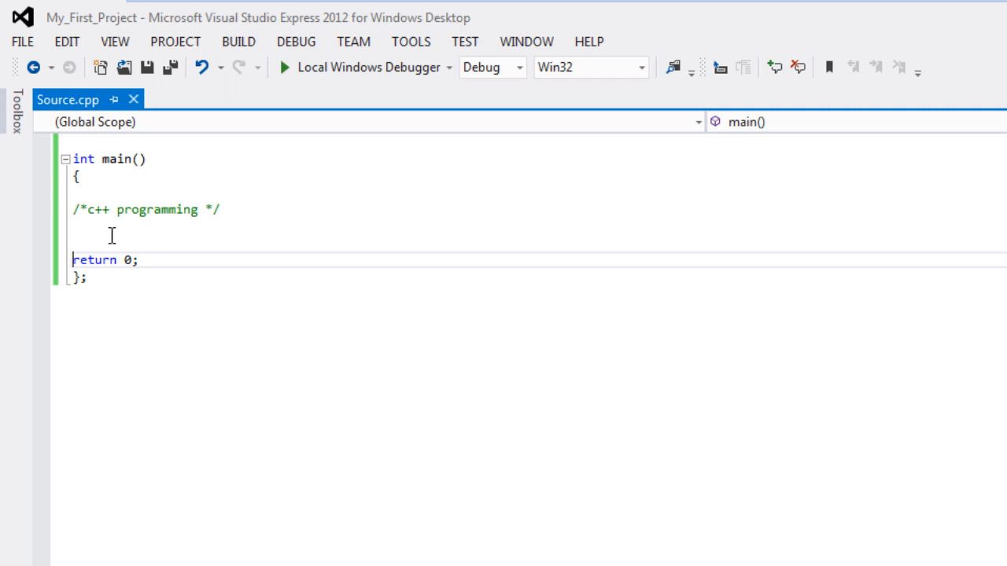